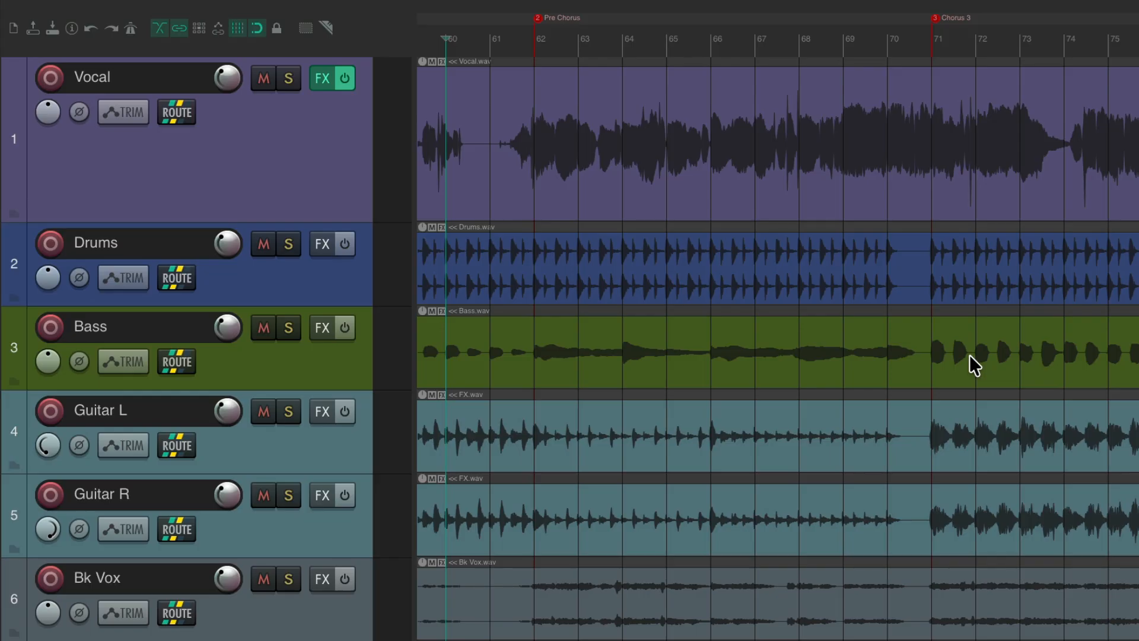
mouse_move(527, 123)
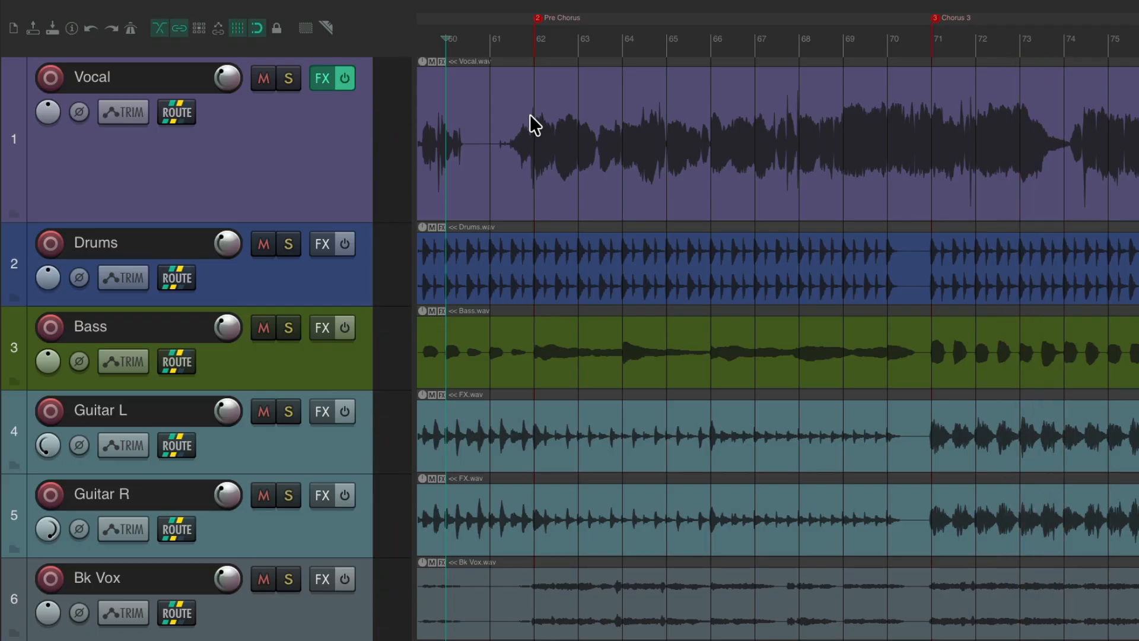
mouse_move(573, 122)
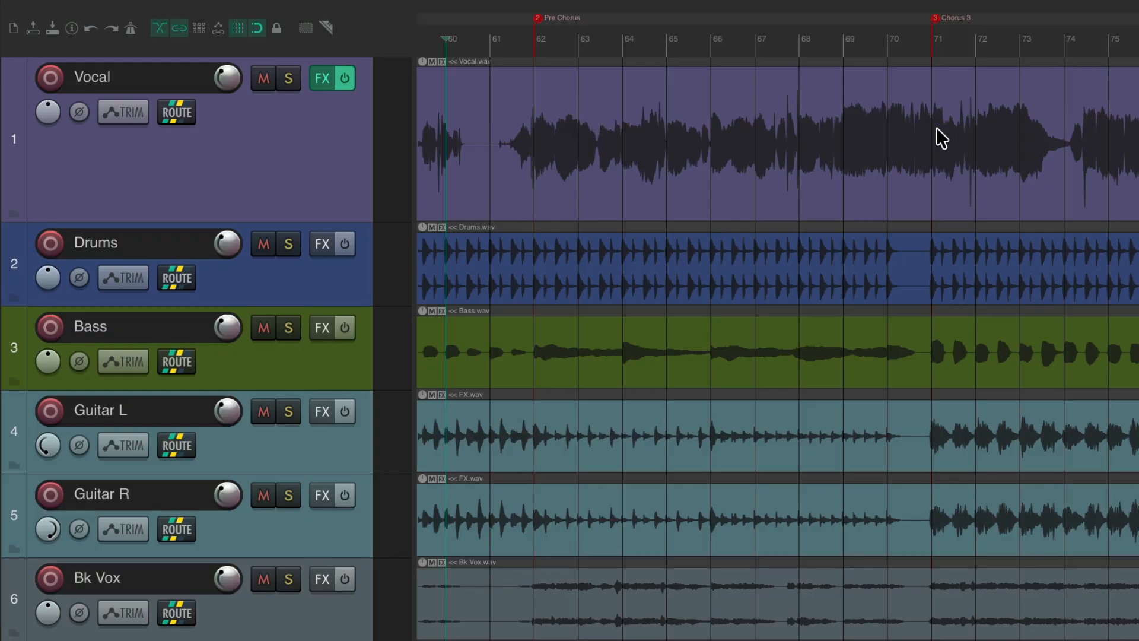
mouse_move(560, 133)
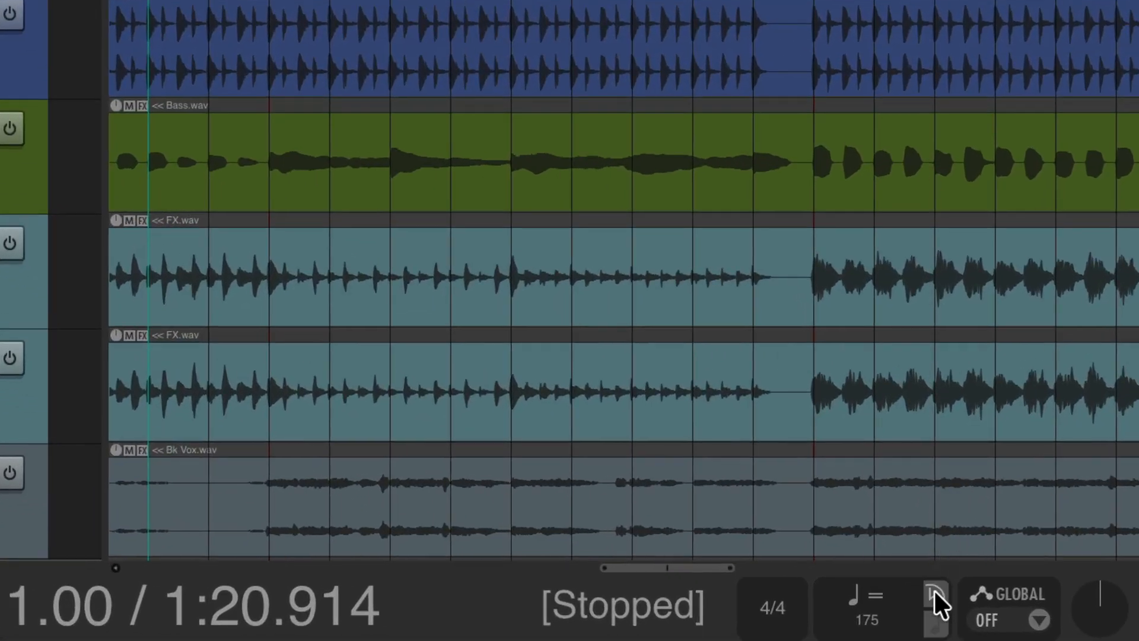
Bring up the project timebase choices from the transport bar
click(931, 602)
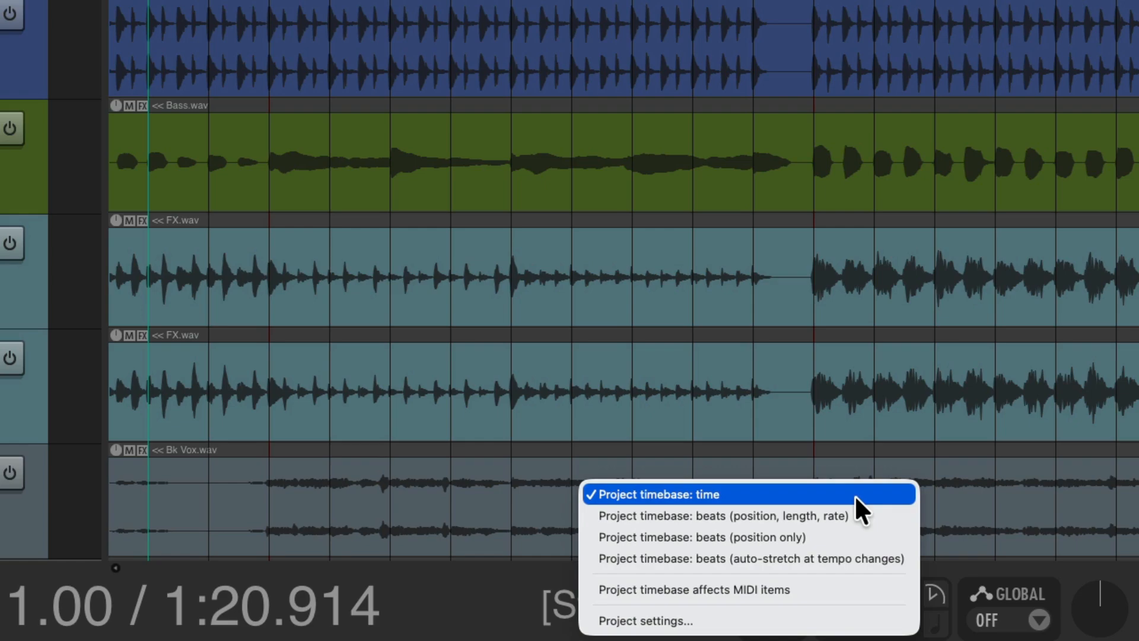
mouse_move(807, 520)
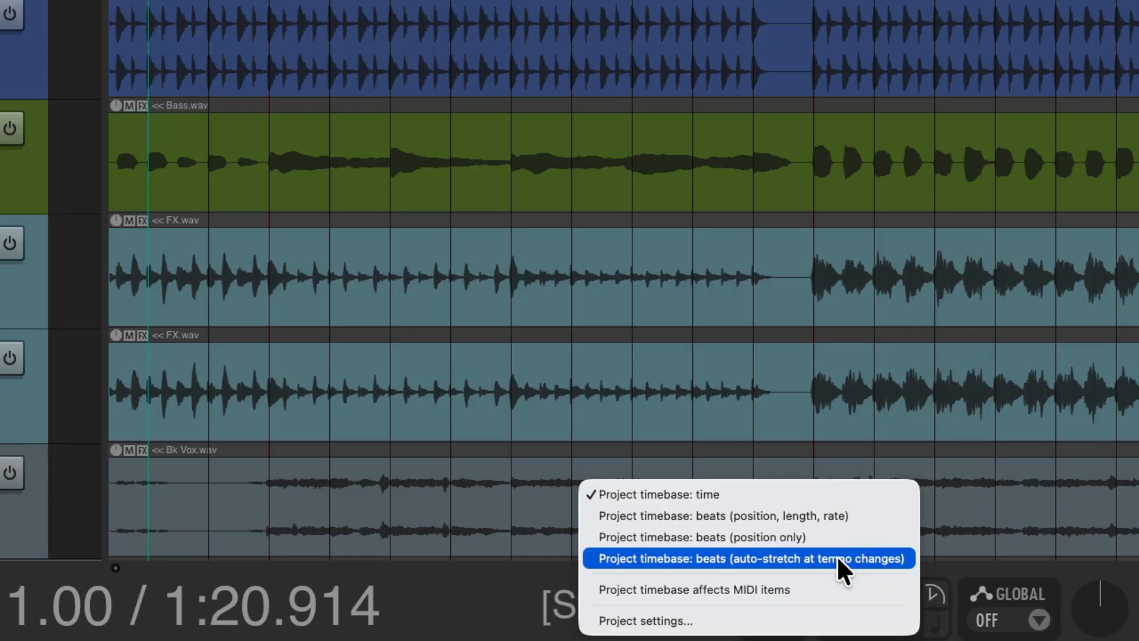
mouse_move(911, 581)
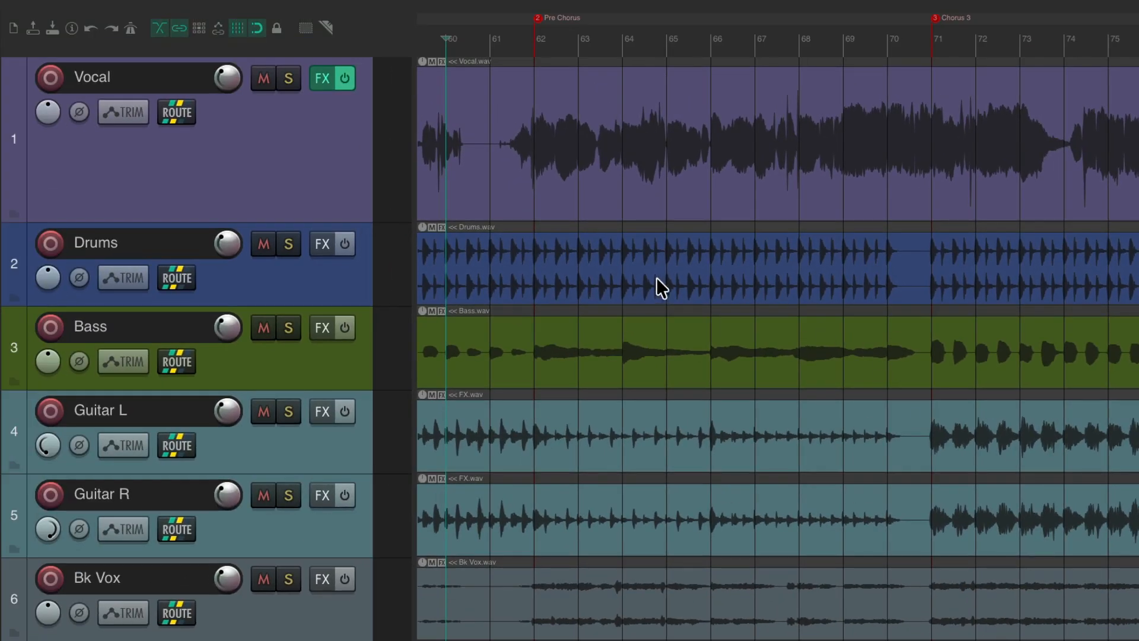
mouse_move(732, 207)
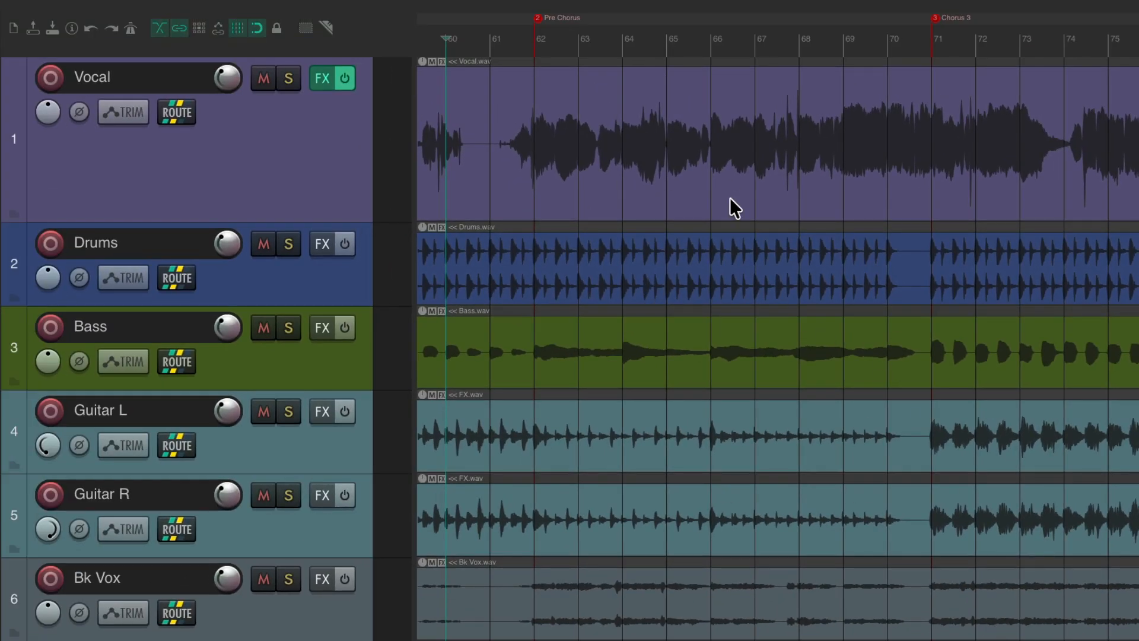
mouse_move(567, 81)
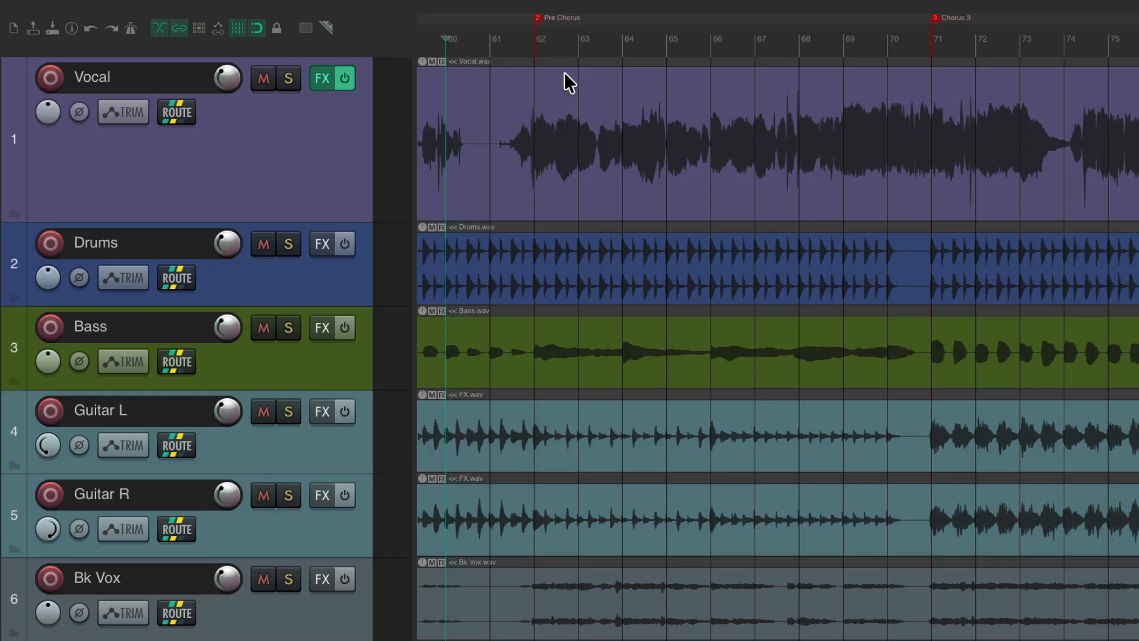
Insert a 160 bpm tempo marker at bar 62, the Pre Chorus start
click(532, 38)
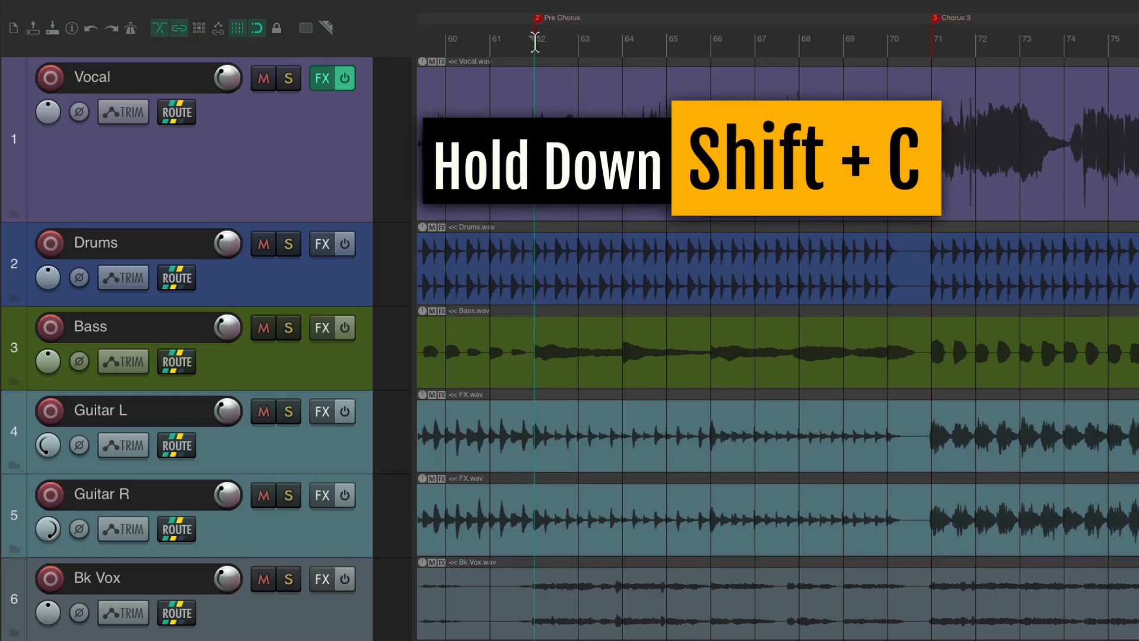
key(shift+c)
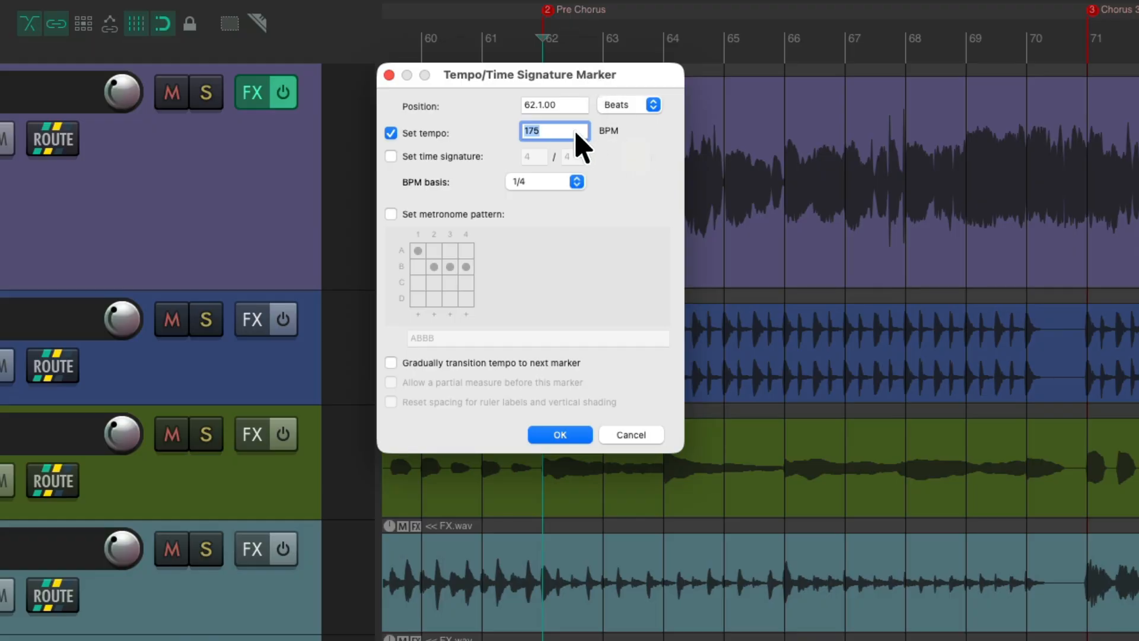
mouse_move(556, 140)
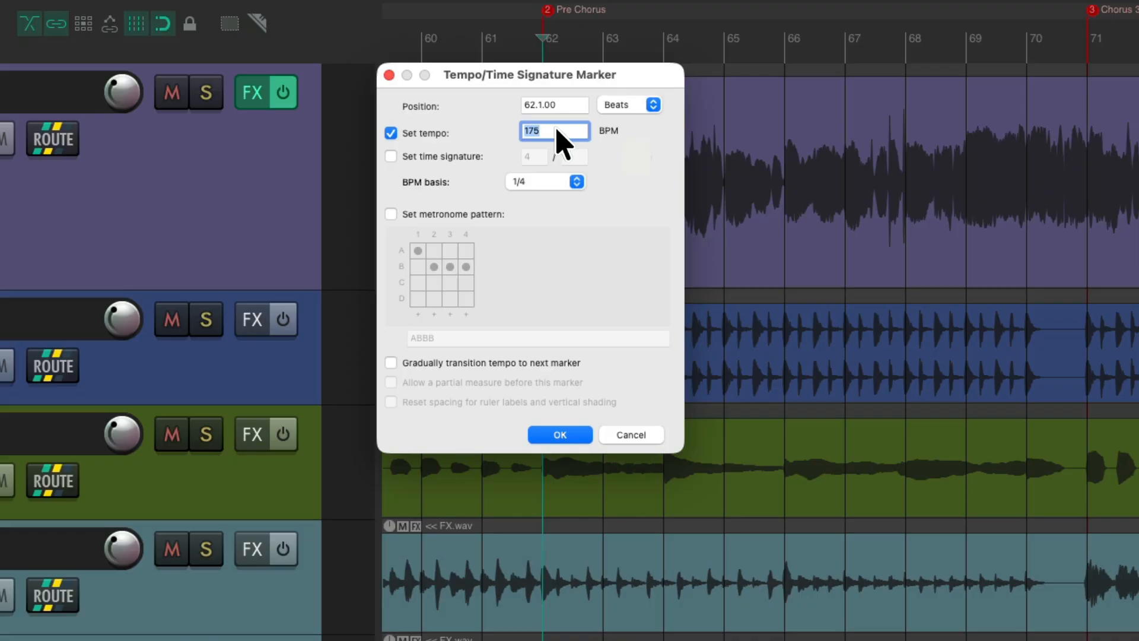
text(160)
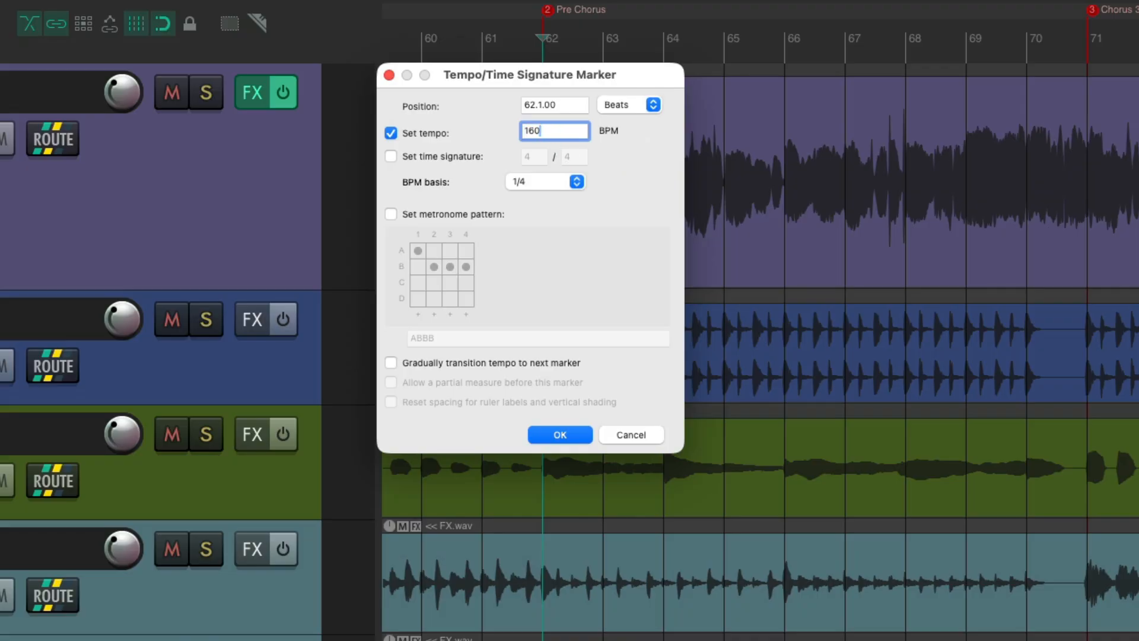
click(561, 435)
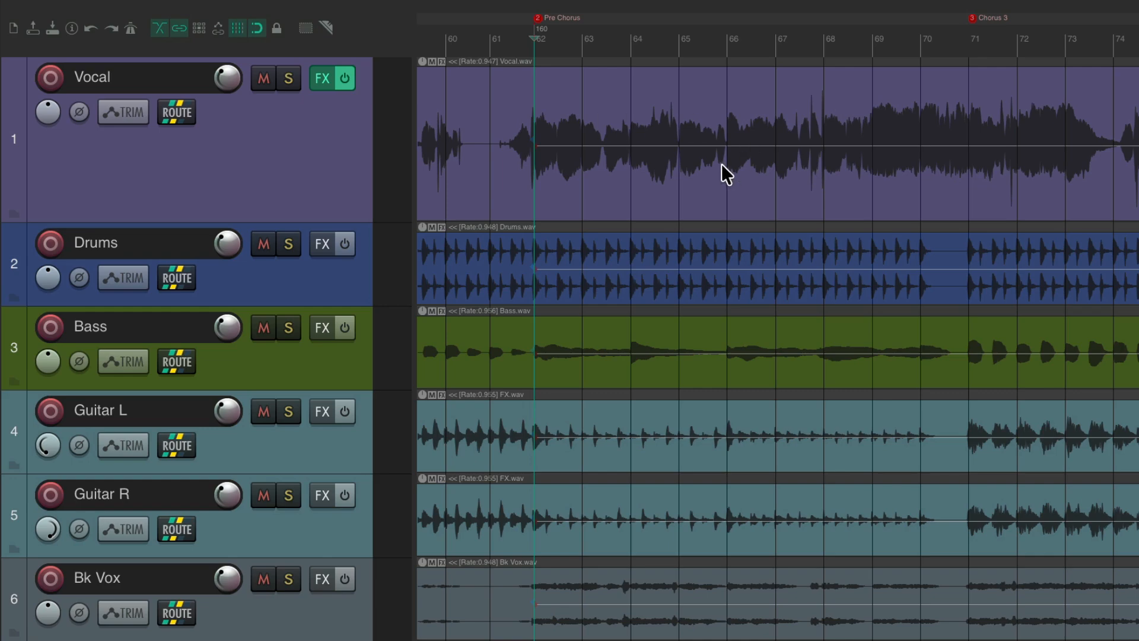
mouse_move(752, 565)
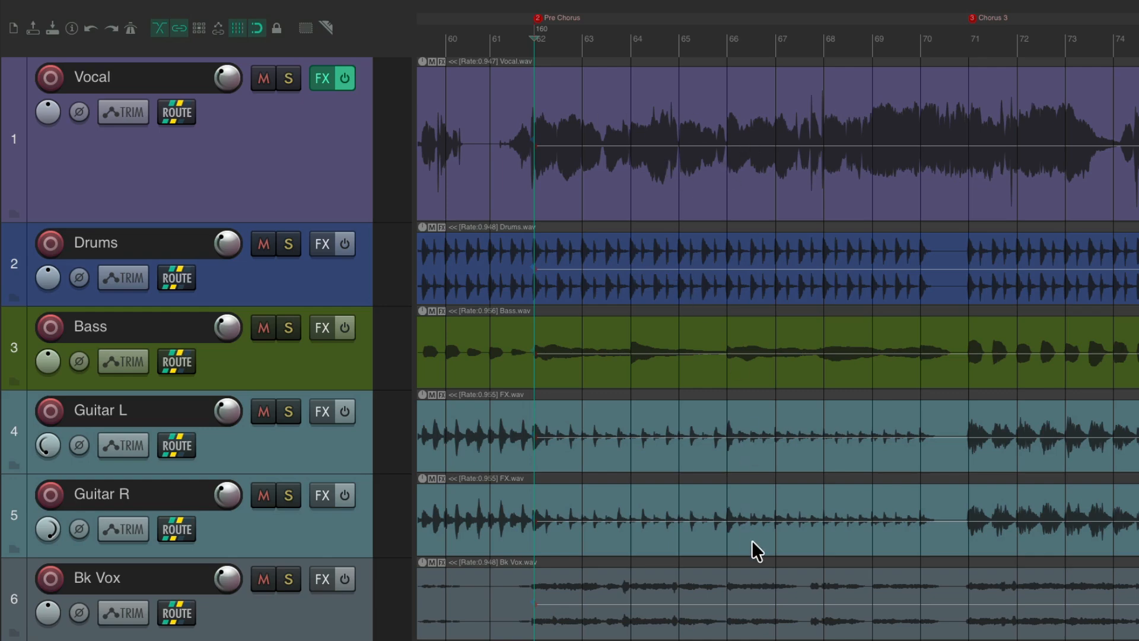
mouse_move(580, 366)
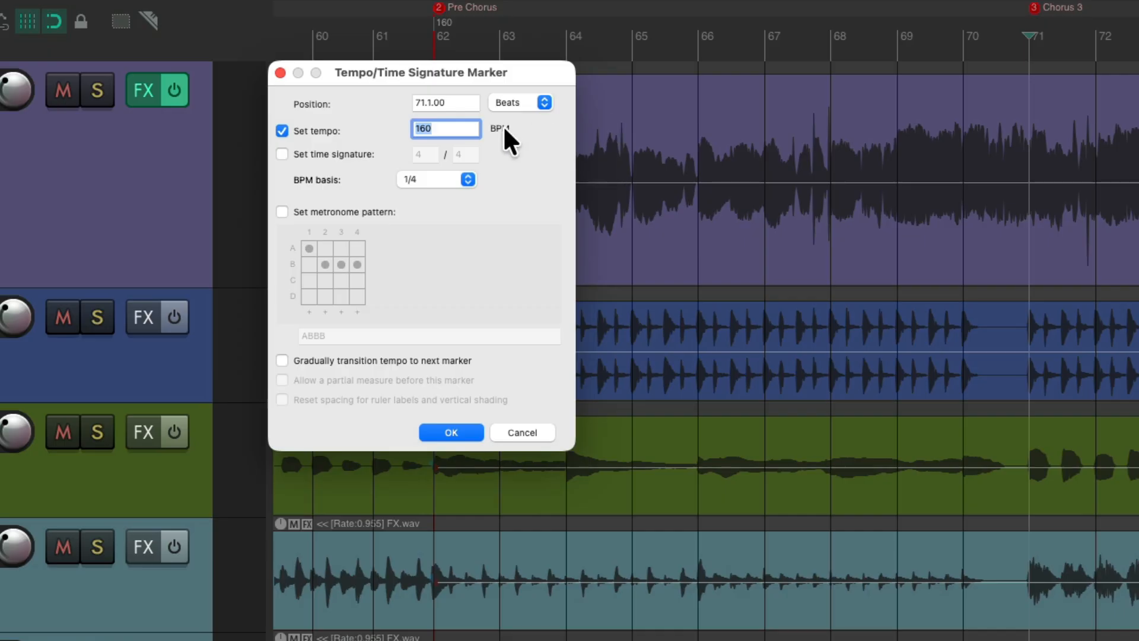
Edit the tempo value of the Chorus 3 marker at bar 71 toward 180 bpm
click(451, 432)
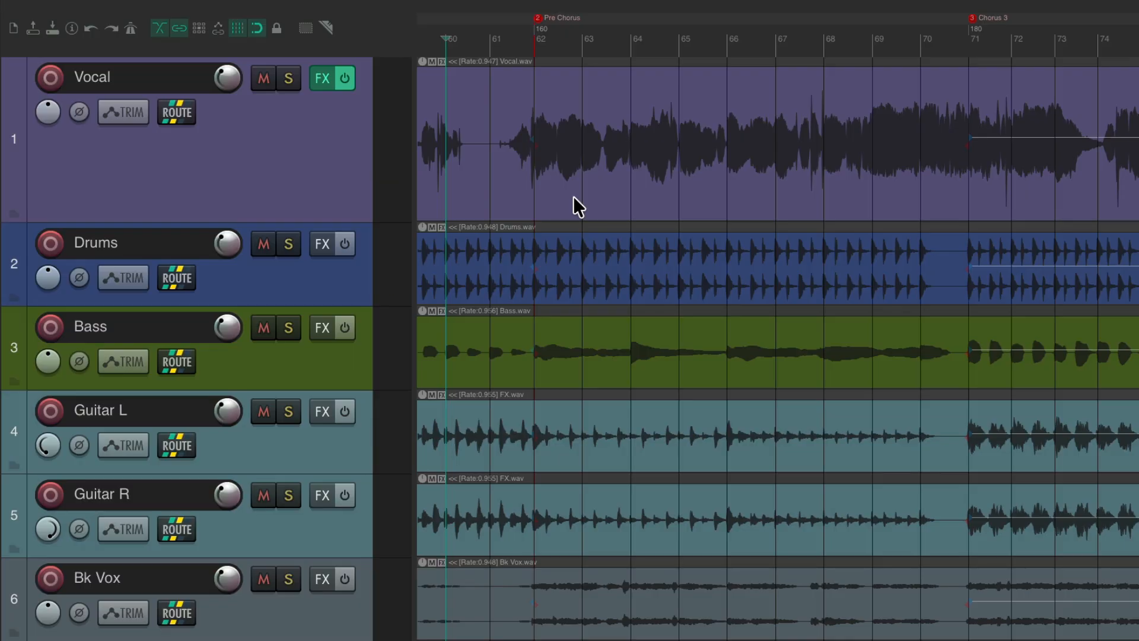
Show the Master Track from the View menu and enlarge its tempo envelope lane
click(199, 13)
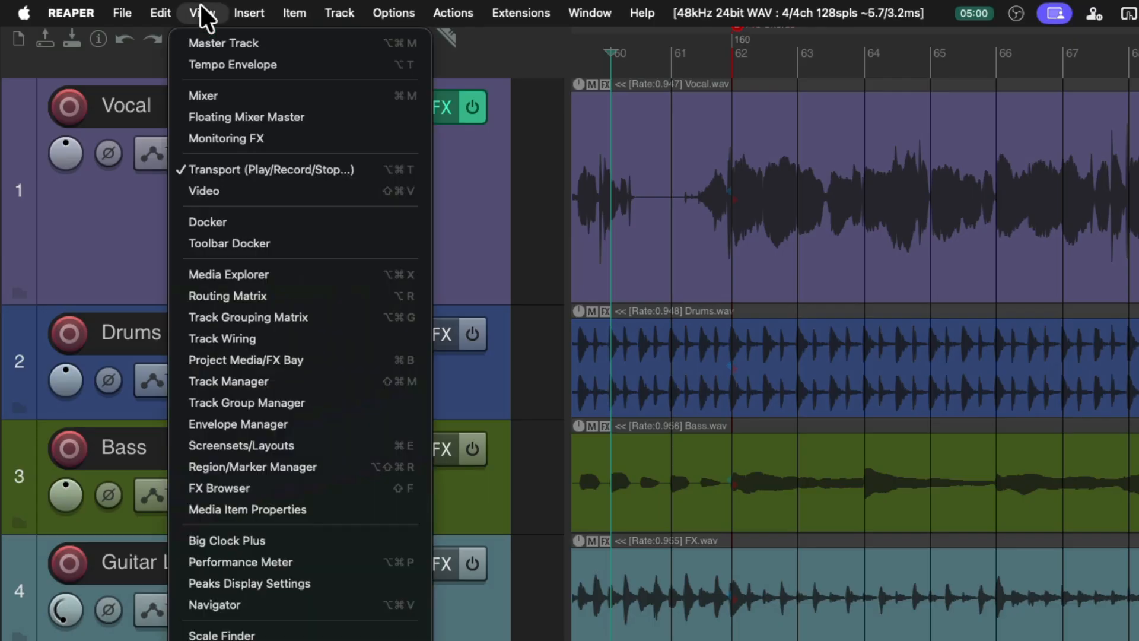
mouse_move(192, 55)
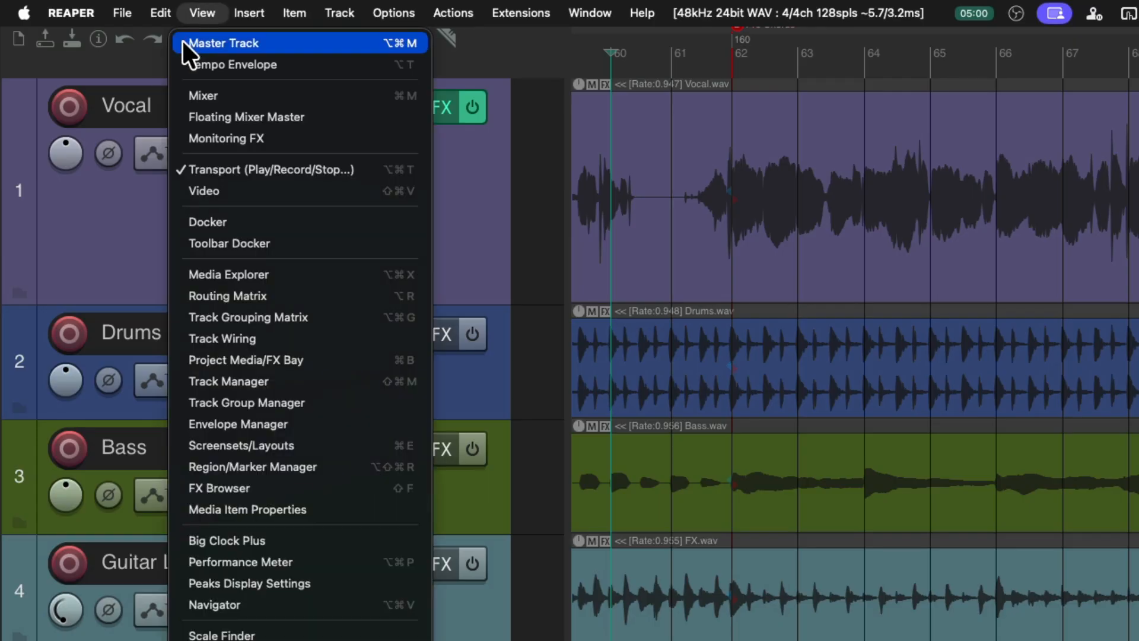
click(222, 43)
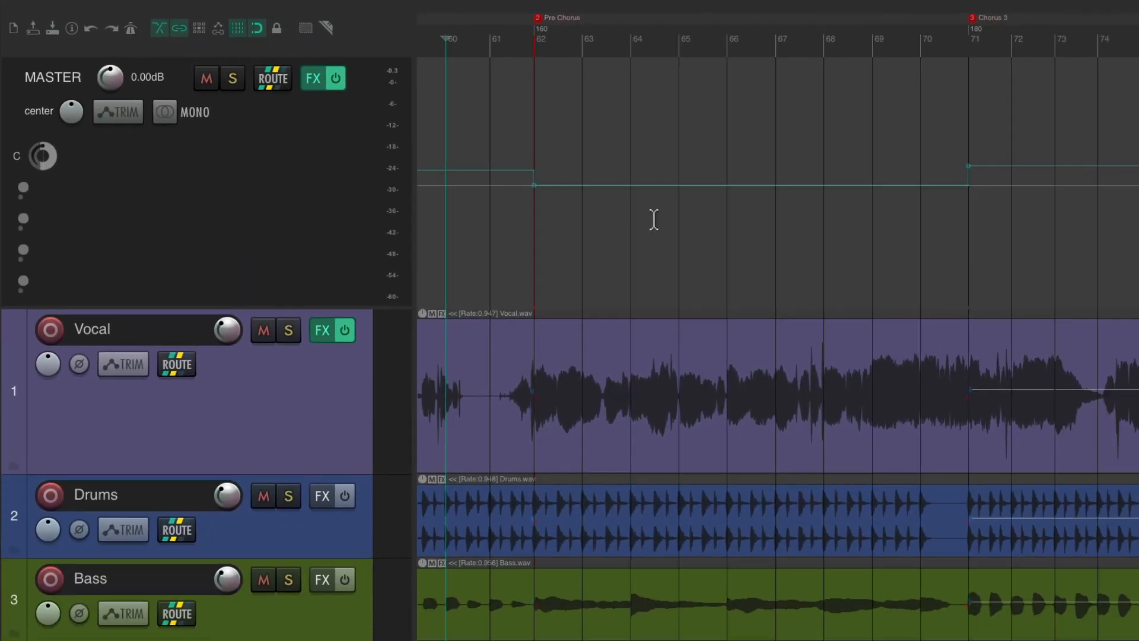
mouse_move(665, 227)
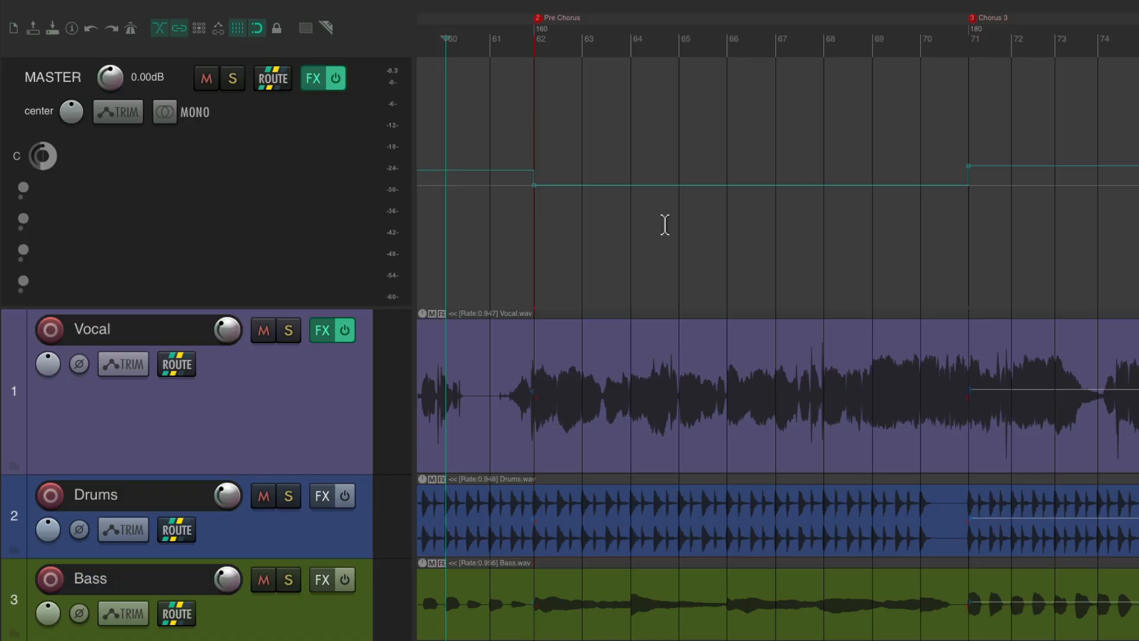
mouse_move(724, 201)
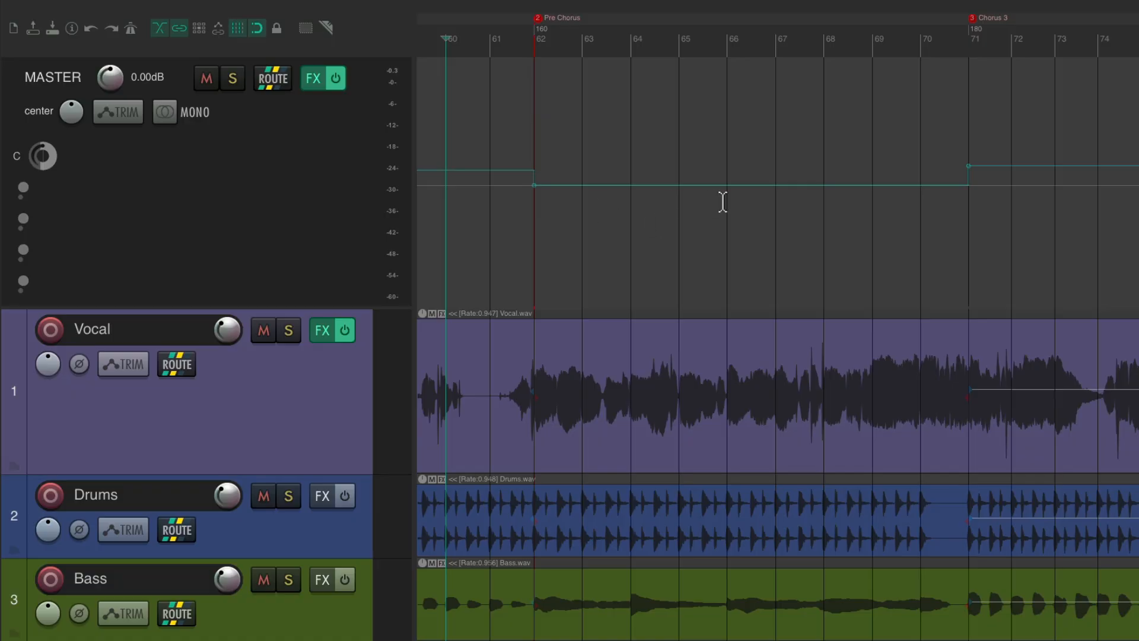
mouse_move(514, 171)
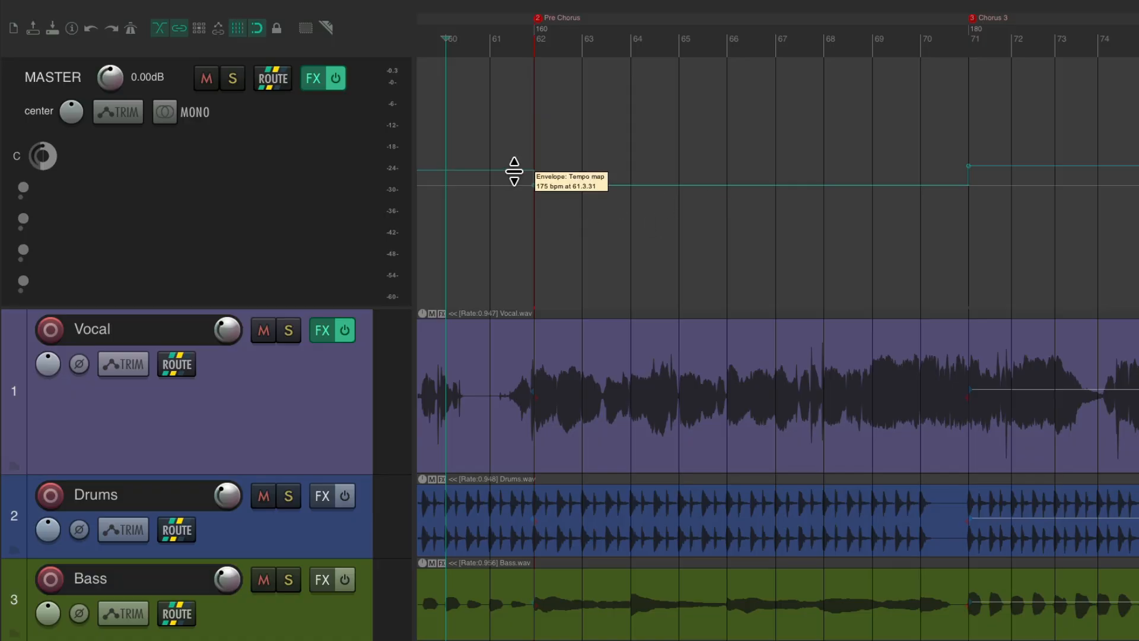
drag(514, 167, 665, 186)
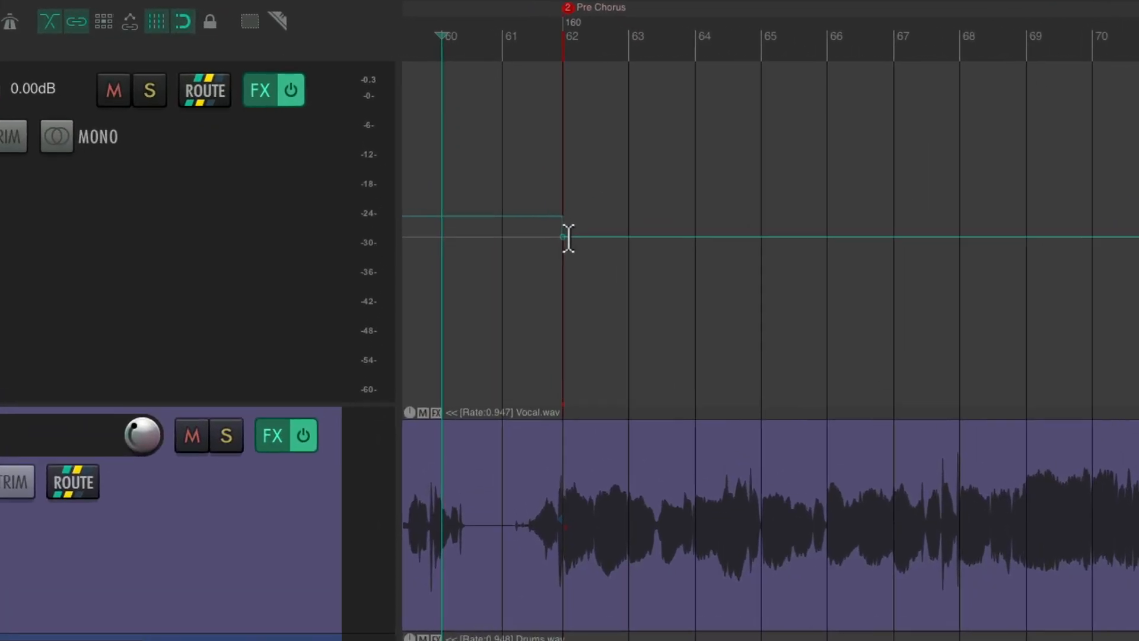
mouse_move(560, 239)
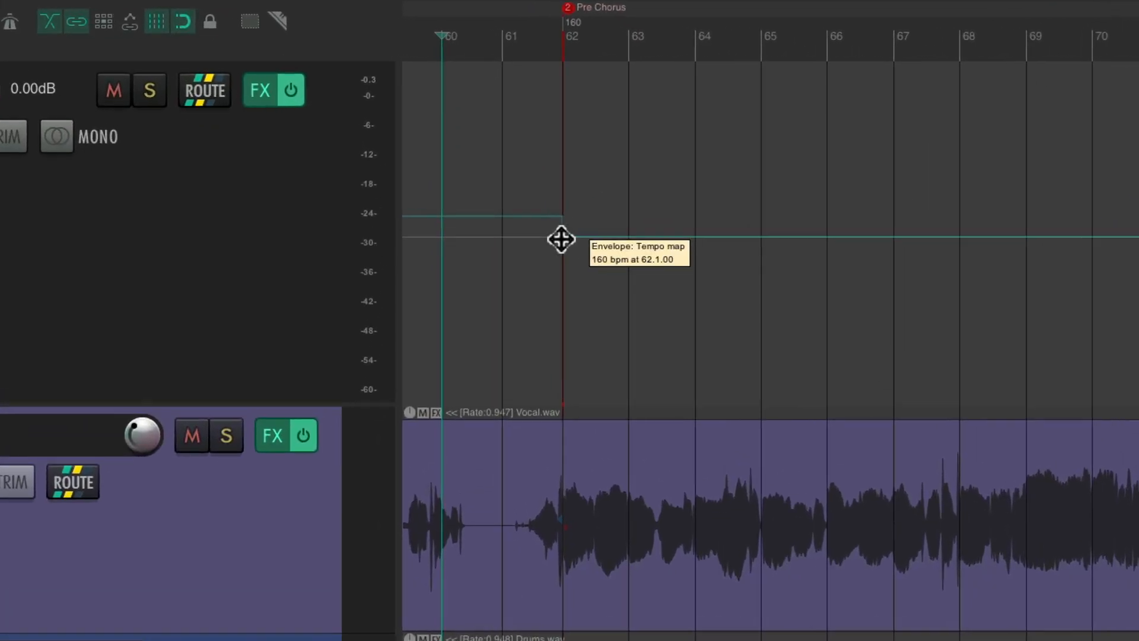
Set the 160 bpm tempo point's shape to Linear so it ramps into 180 bpm
right_click(560, 238)
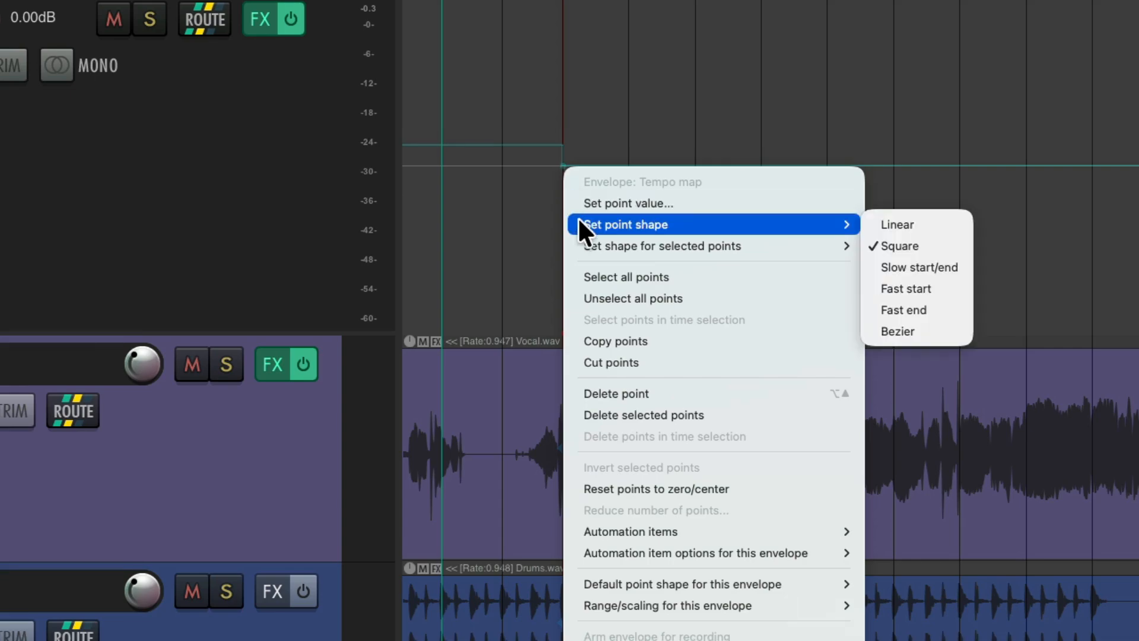
mouse_move(944, 233)
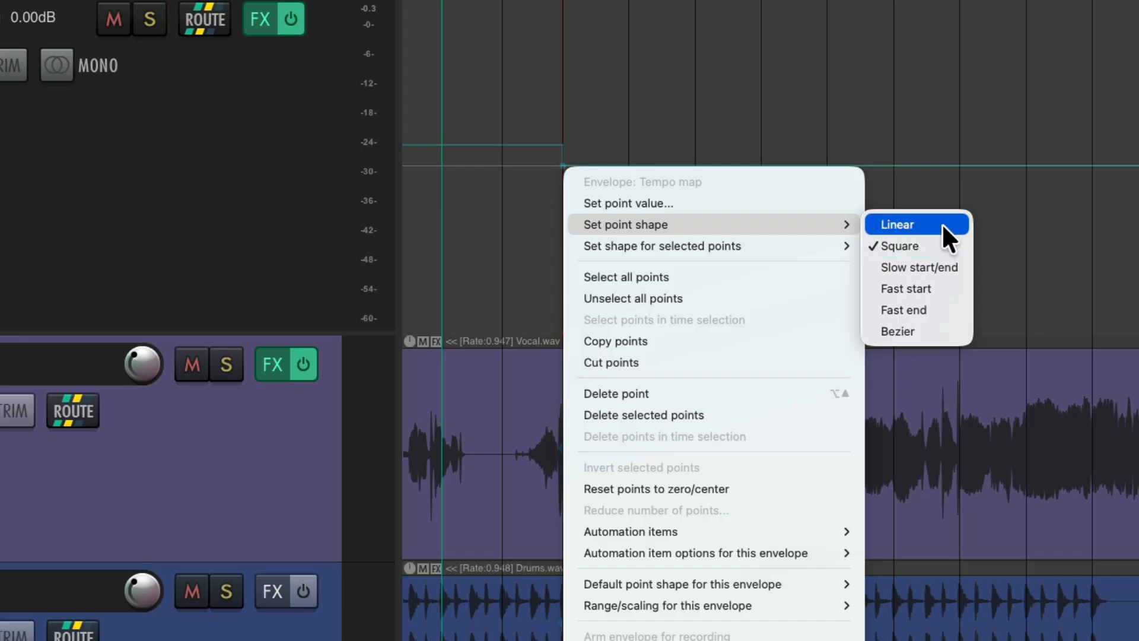
click(914, 225)
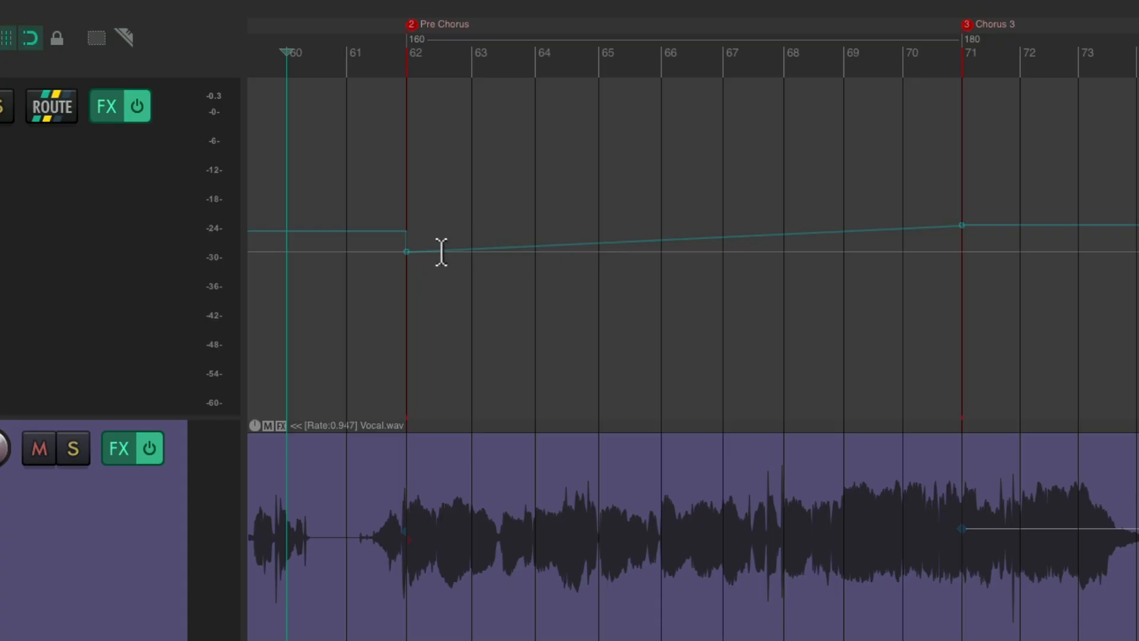
mouse_move(934, 212)
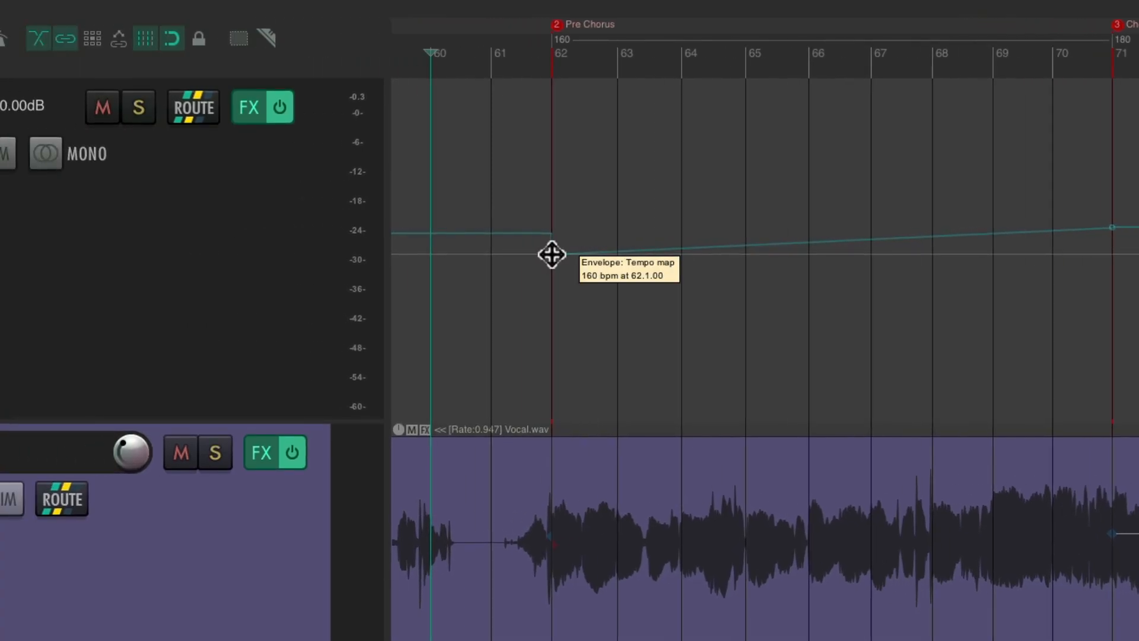
Select the 160 bpm point and give it a Slow start/end shape
drag(552, 254, 551, 256)
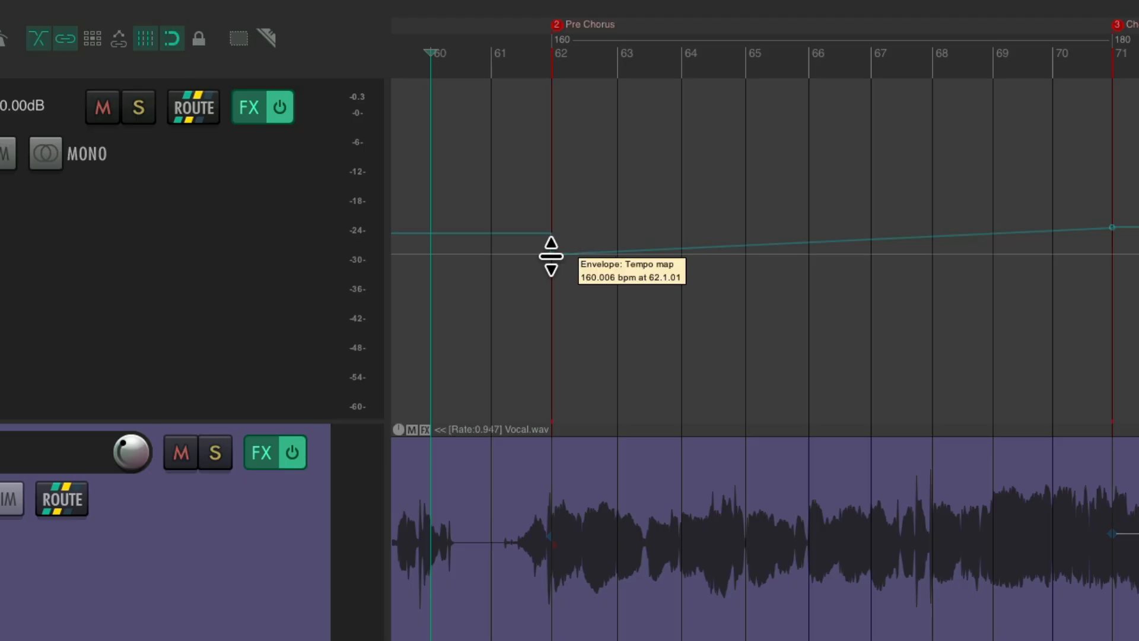
right_click(551, 254)
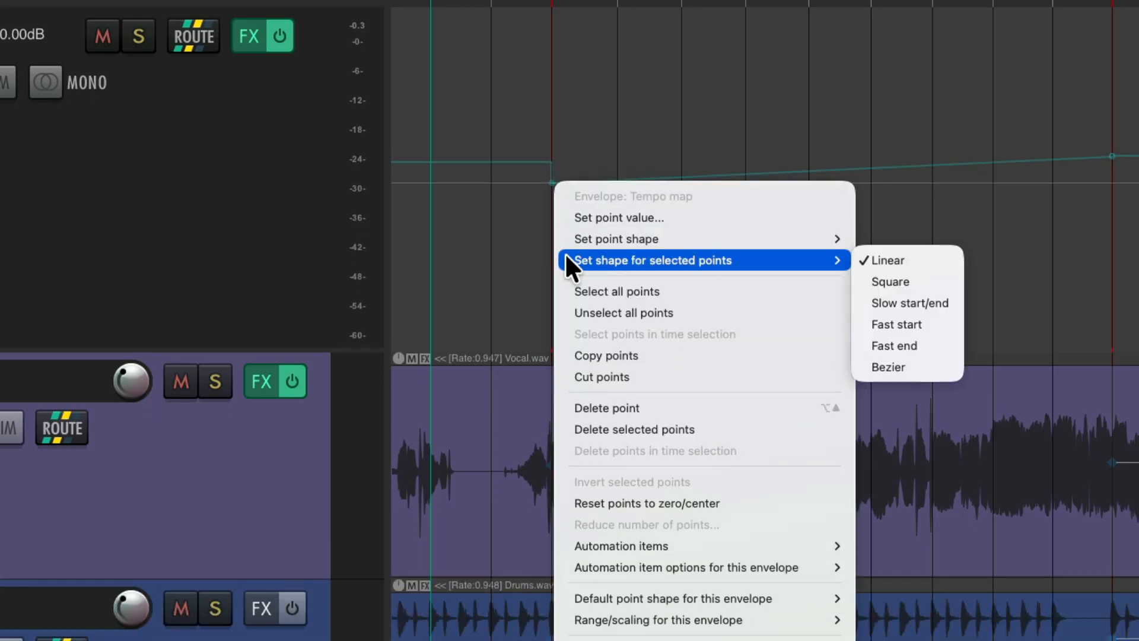
mouse_move(894, 262)
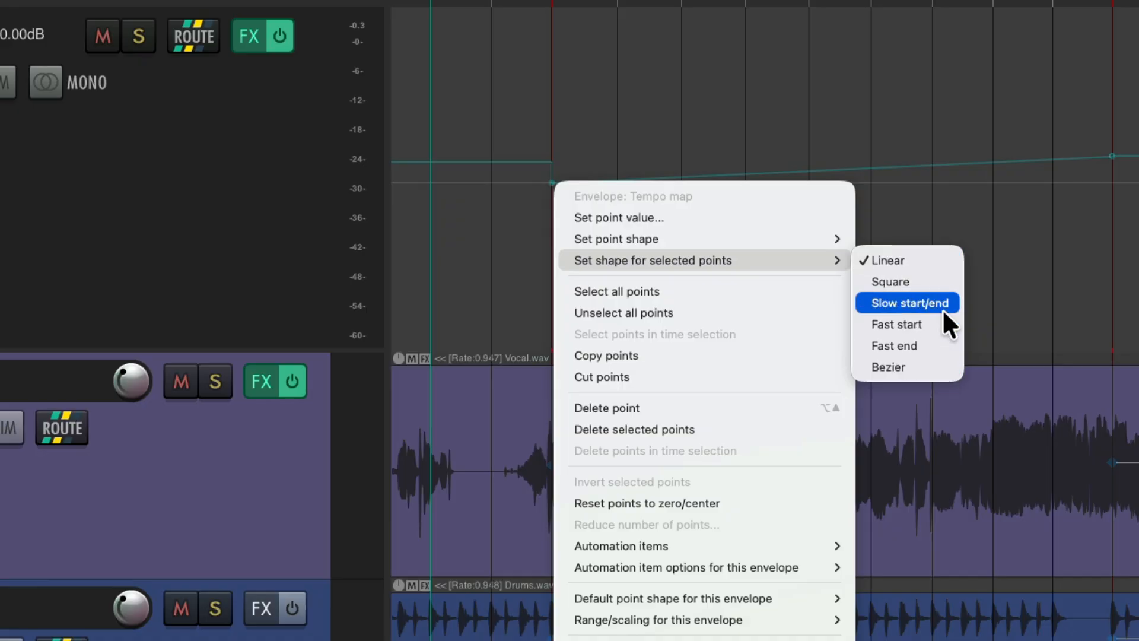
mouse_move(940, 325)
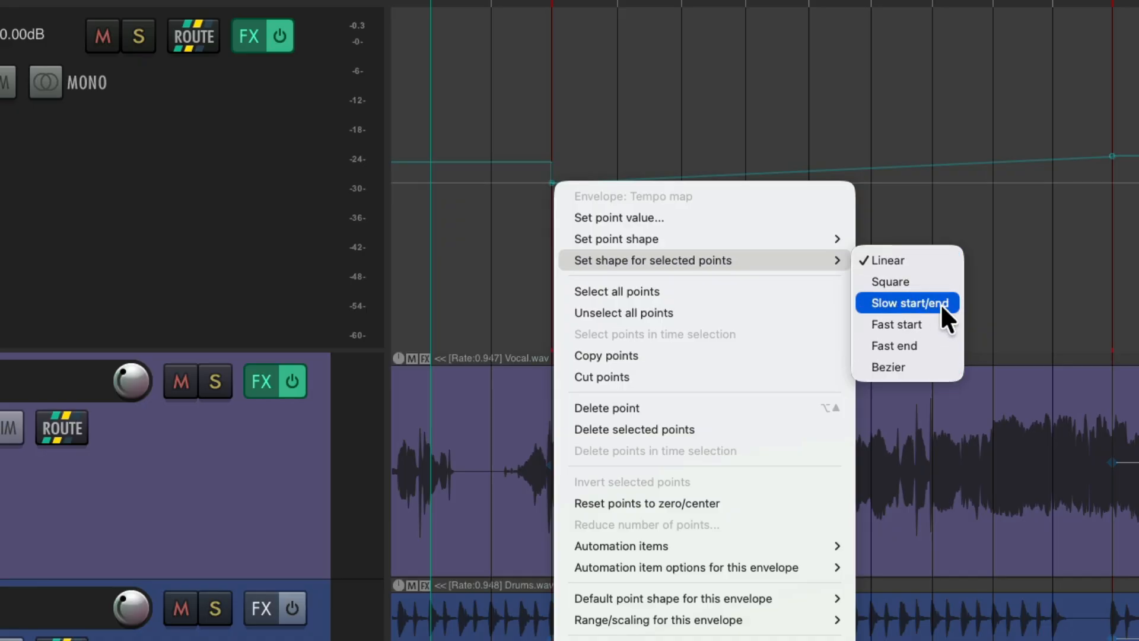
click(910, 303)
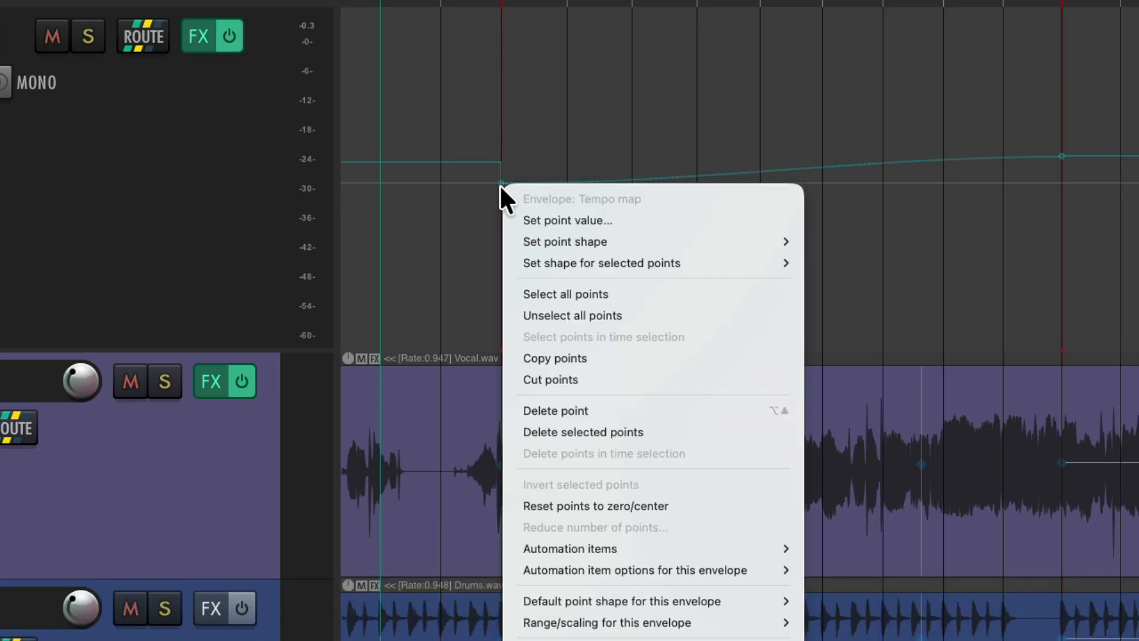
mouse_move(564, 242)
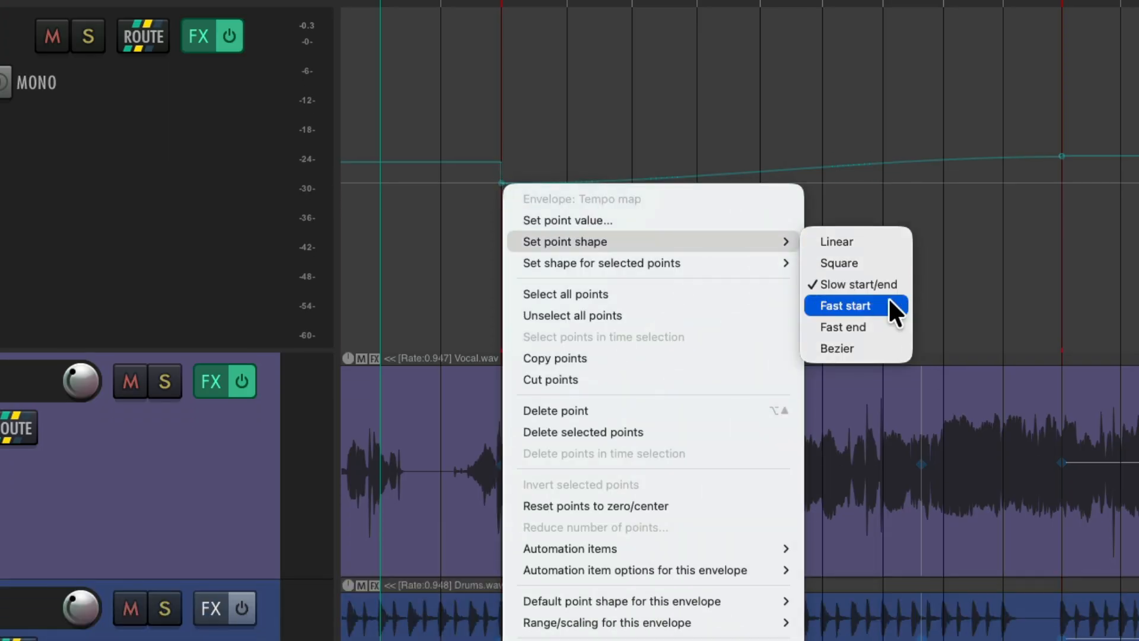
Change the 160 bpm point's shape to Fast start
click(845, 306)
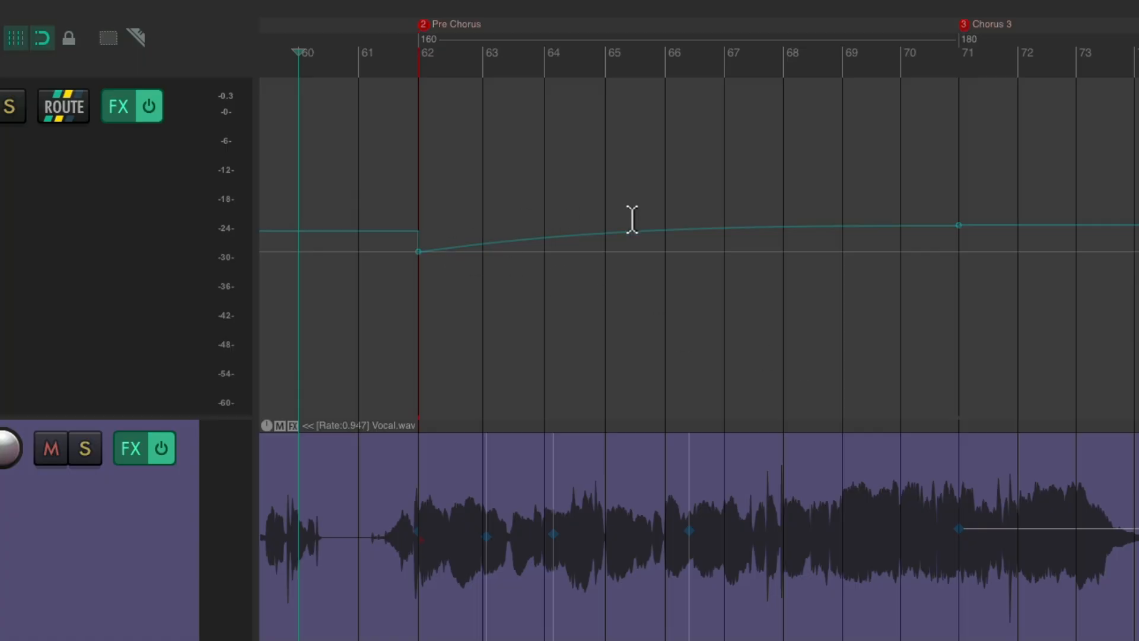
mouse_move(933, 225)
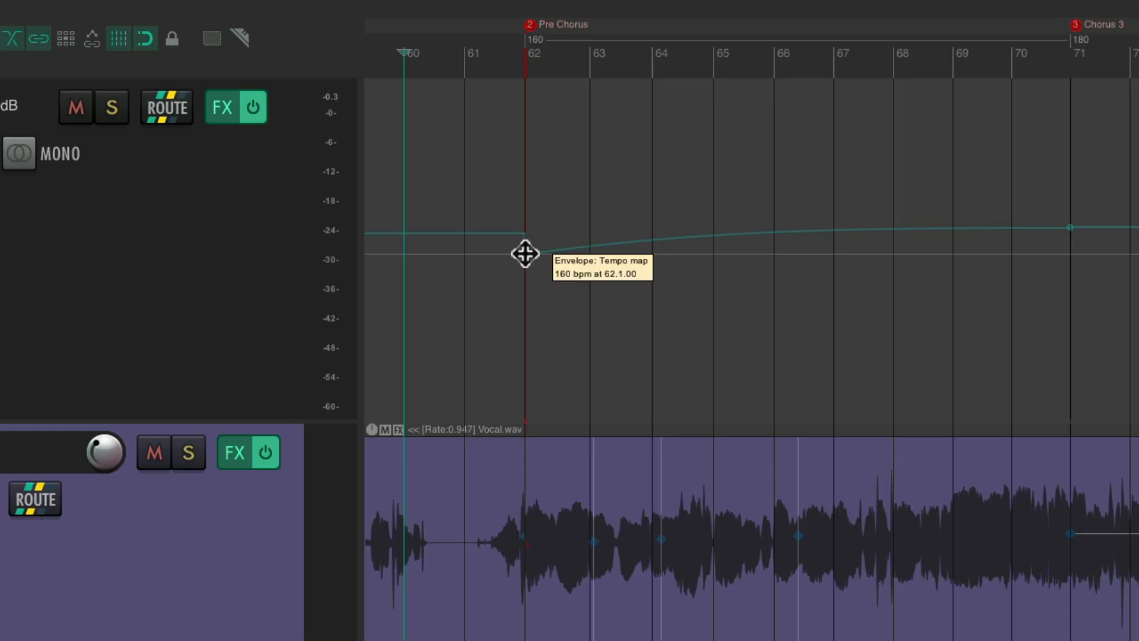
Change the 160 bpm point's shape to Fast end so tempo climbs late
right_click(524, 254)
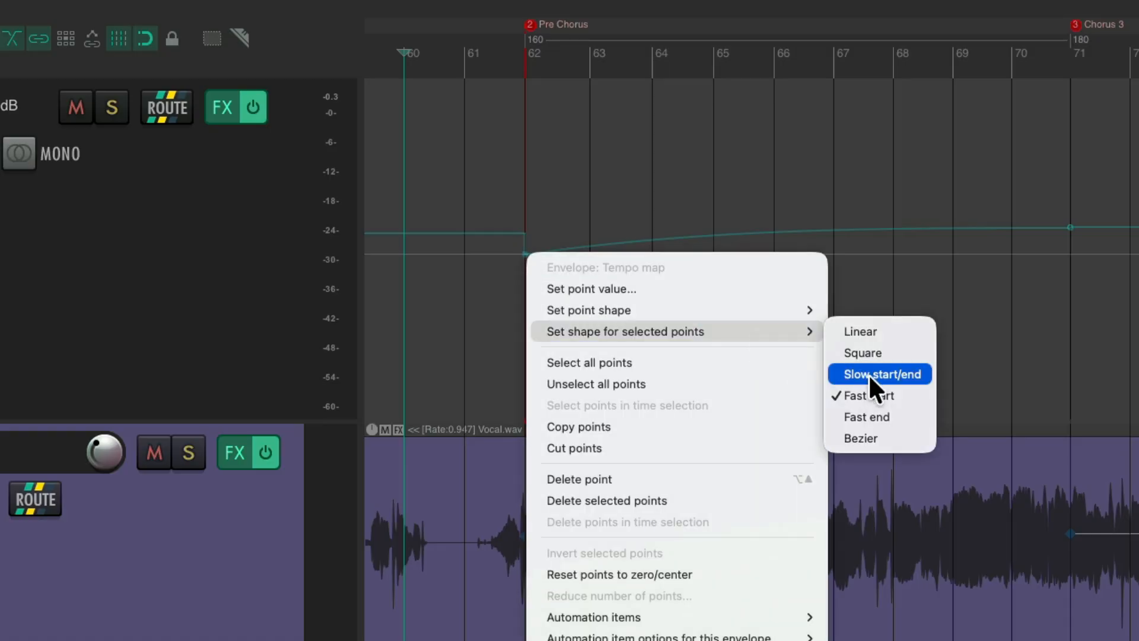
click(878, 374)
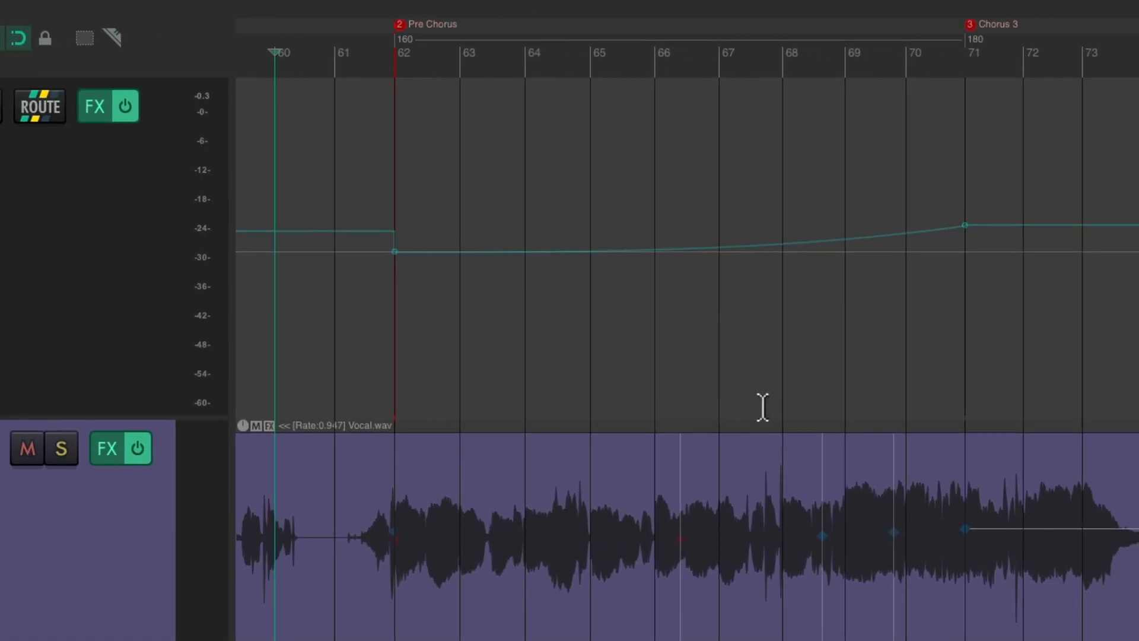
mouse_move(933, 226)
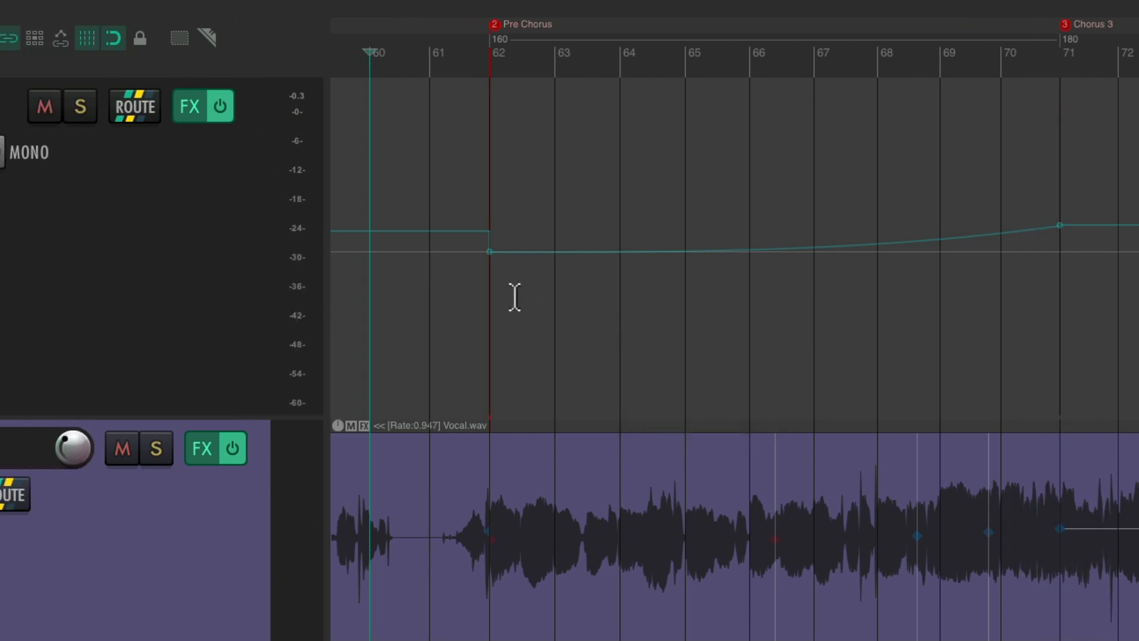
mouse_move(439, 302)
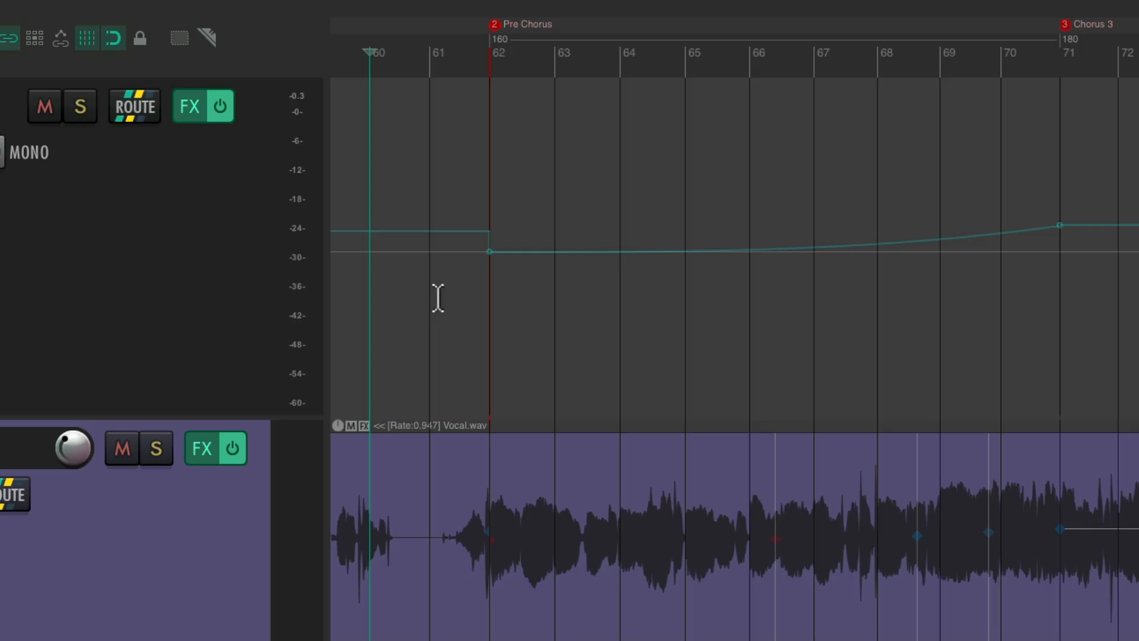
mouse_move(394, 237)
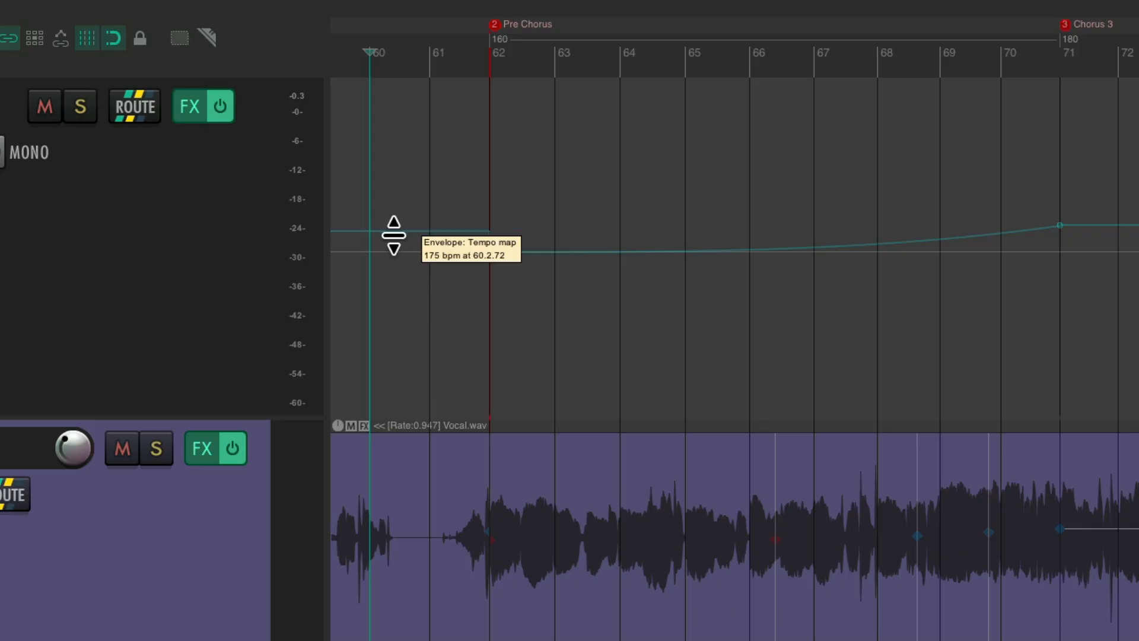
Add a 175 bpm tempo point at measure 60 and confirm its marker dialog
double_click(394, 237)
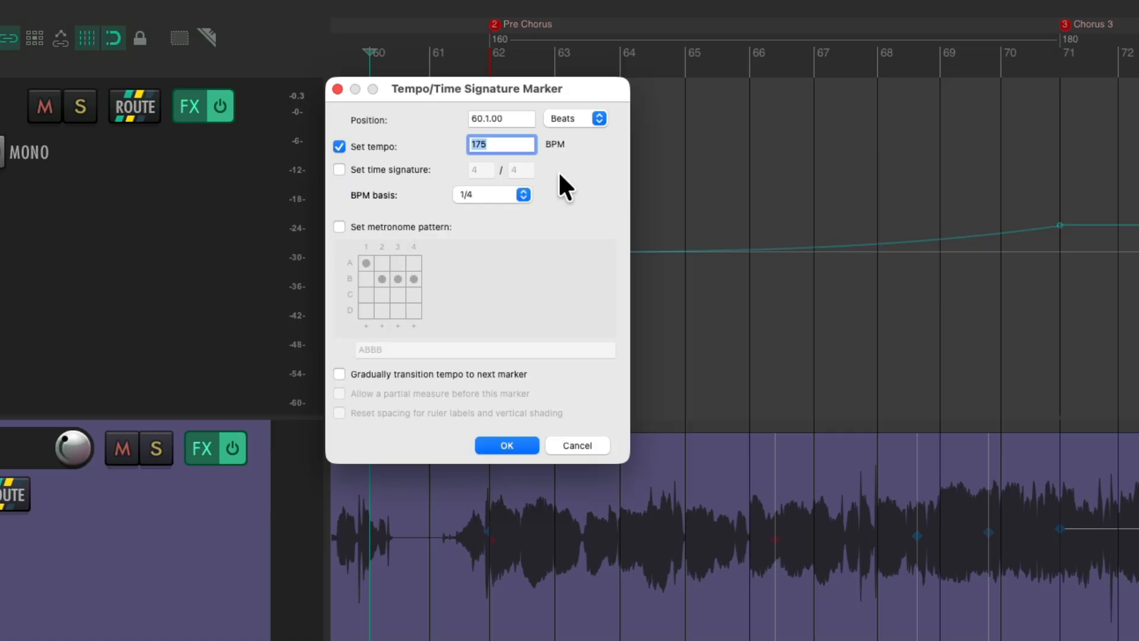
click(506, 446)
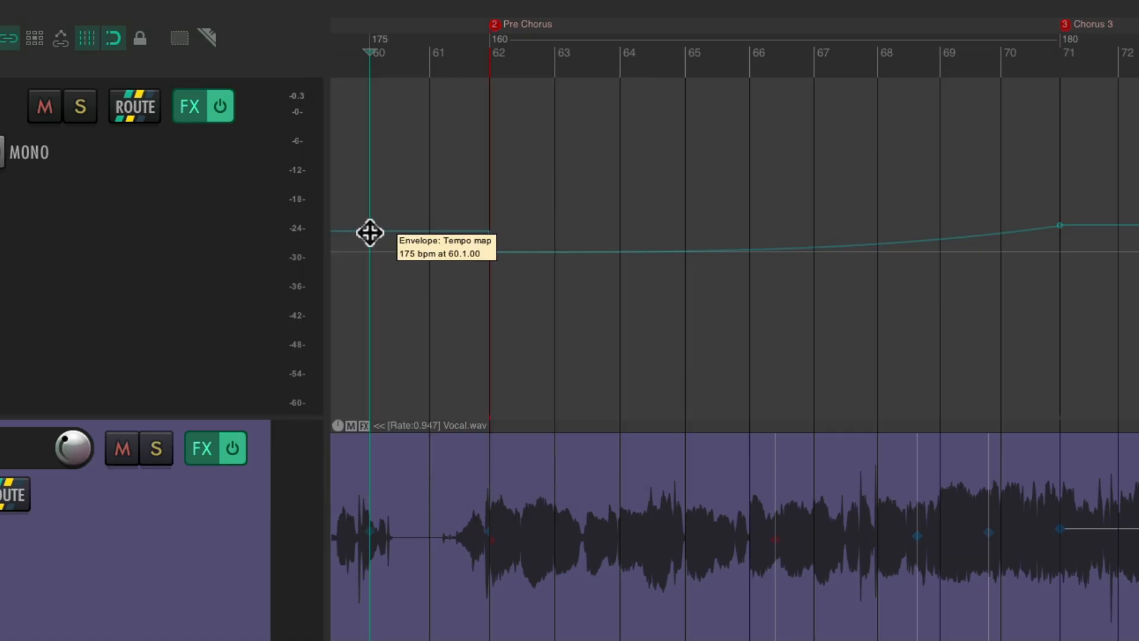
Give the 175 bpm point a Fast end shape into the 160 bpm Pre Chorus
right_click(369, 233)
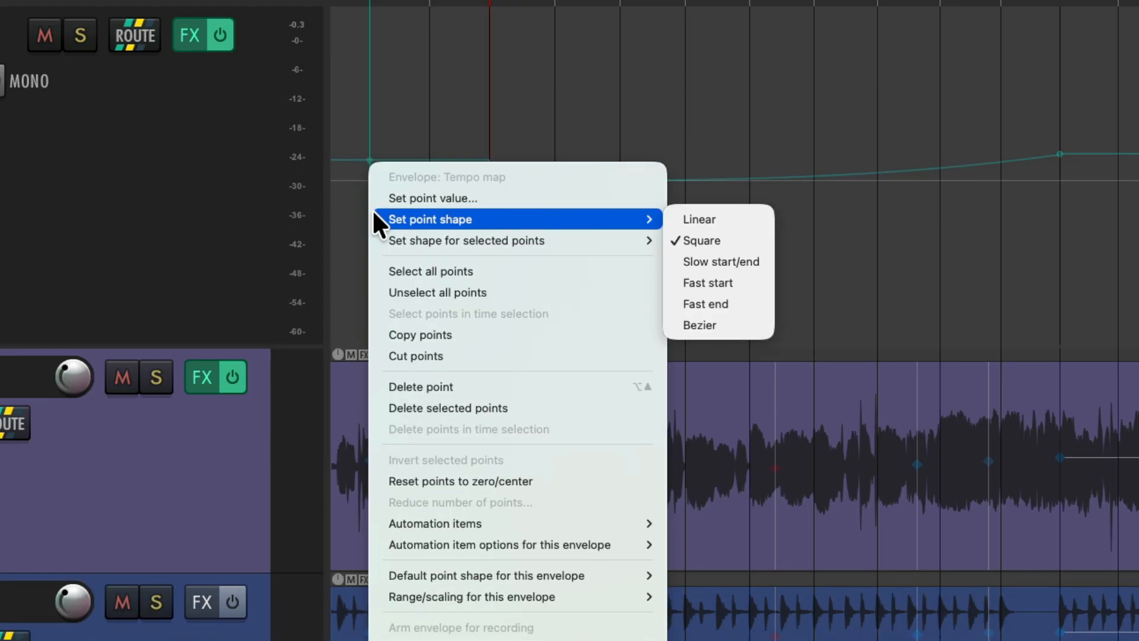
mouse_move(745, 320)
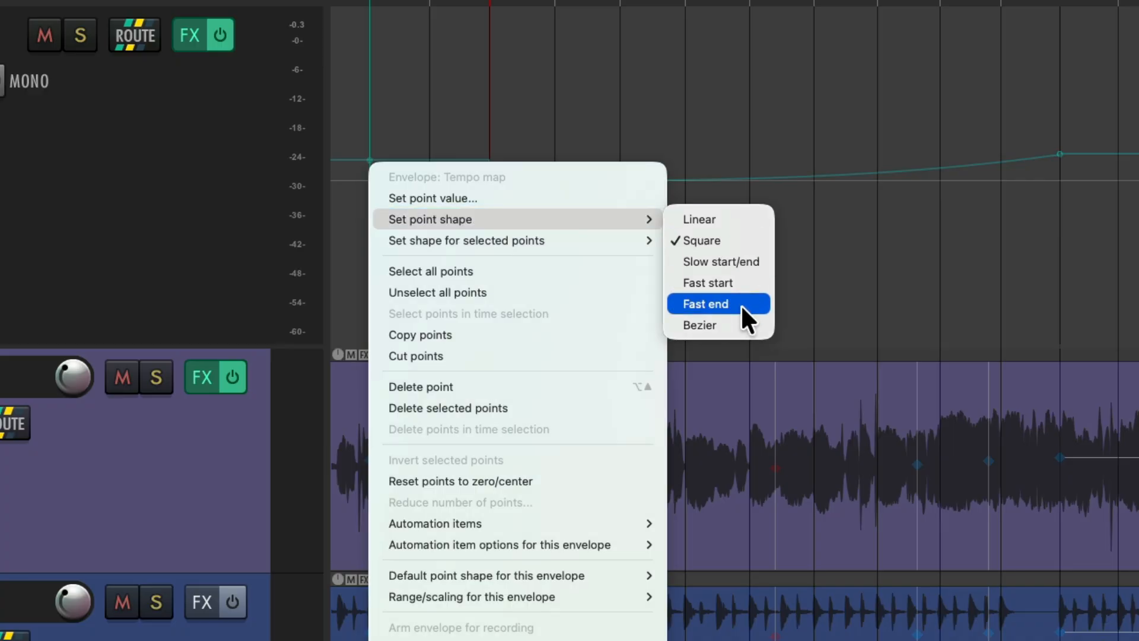
click(718, 304)
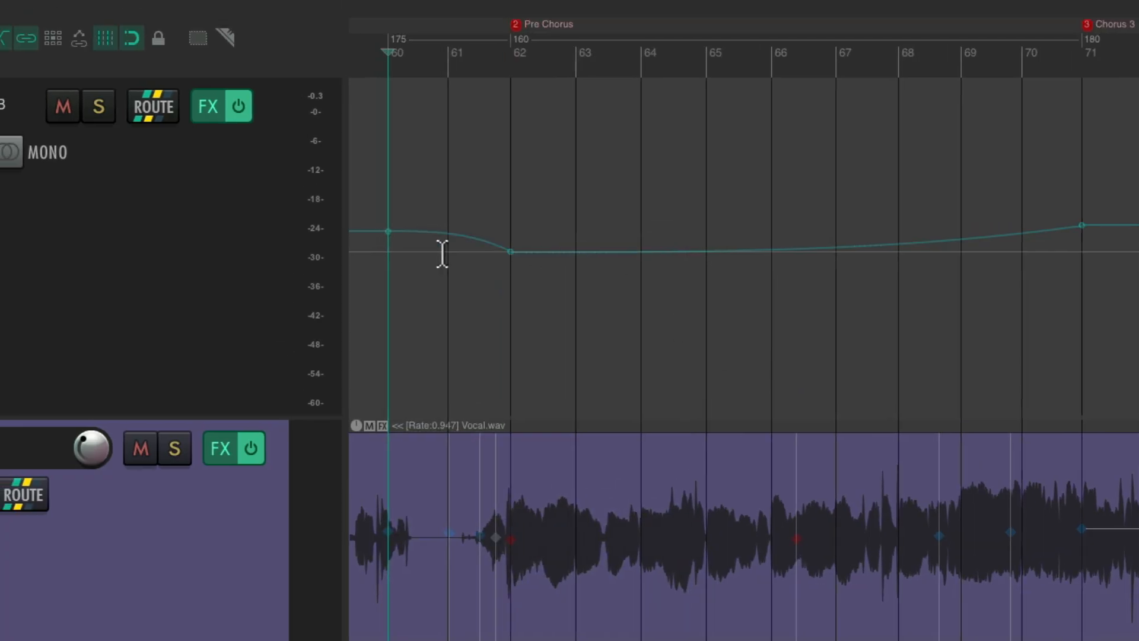
mouse_move(428, 243)
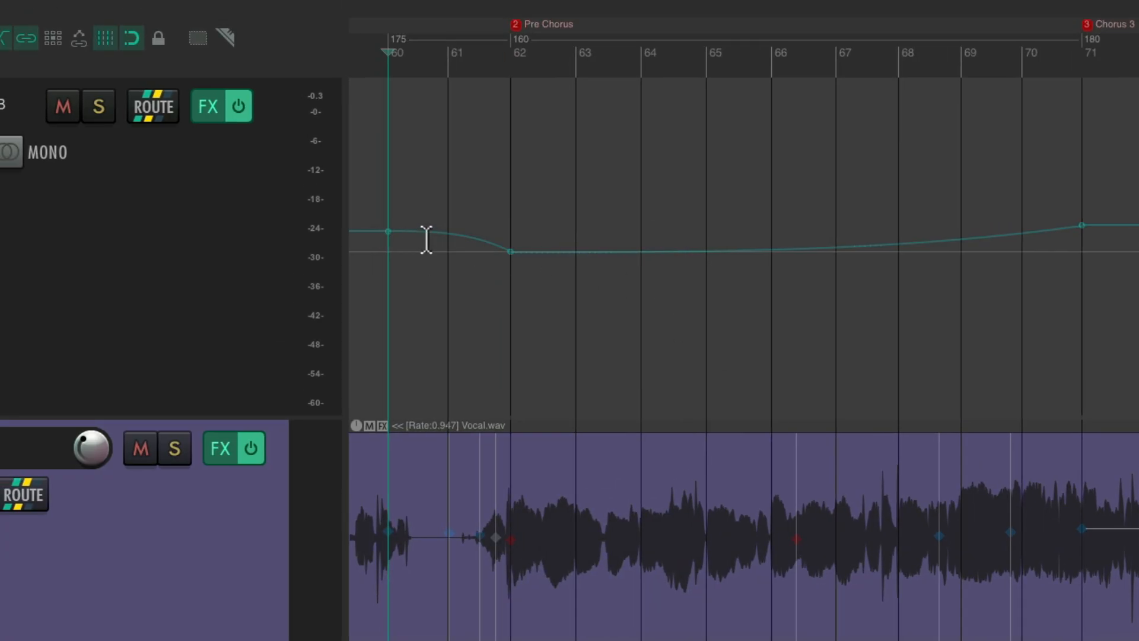
mouse_move(519, 231)
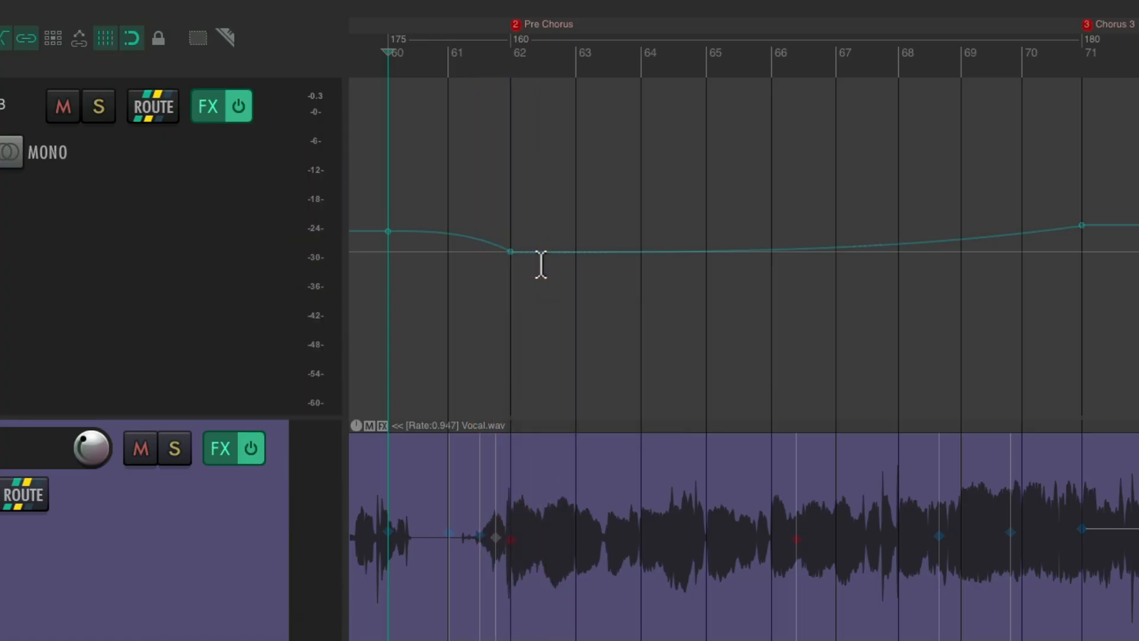
mouse_move(508, 251)
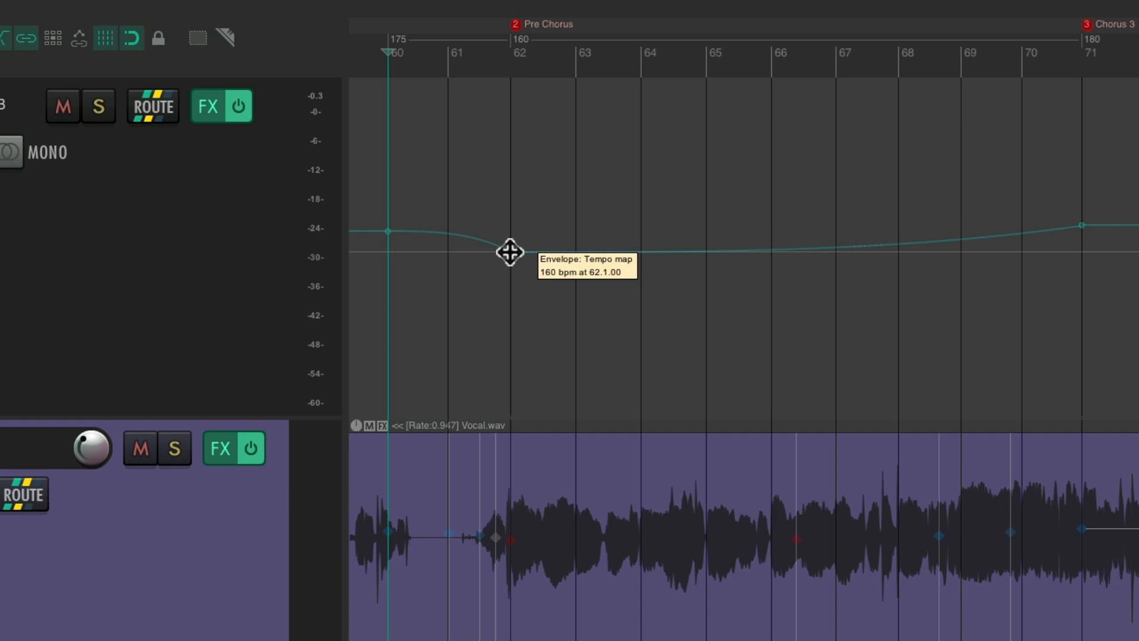
Set the 160 bpm Pre Chorus tempo point's shape to Bezier via its context menu
right_click(505, 253)
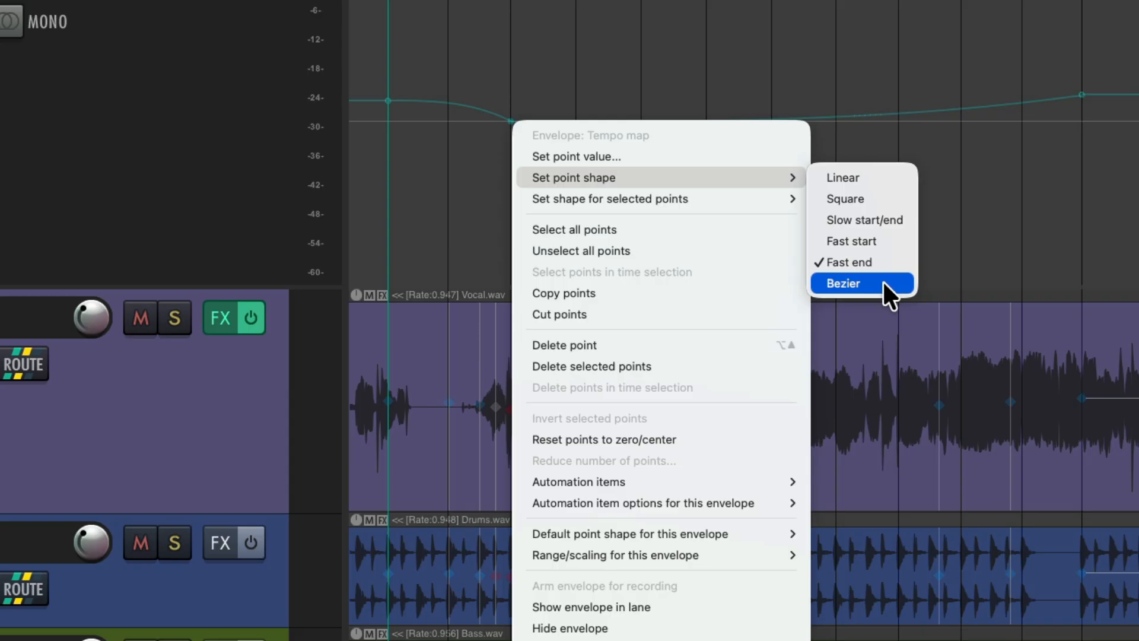
click(844, 282)
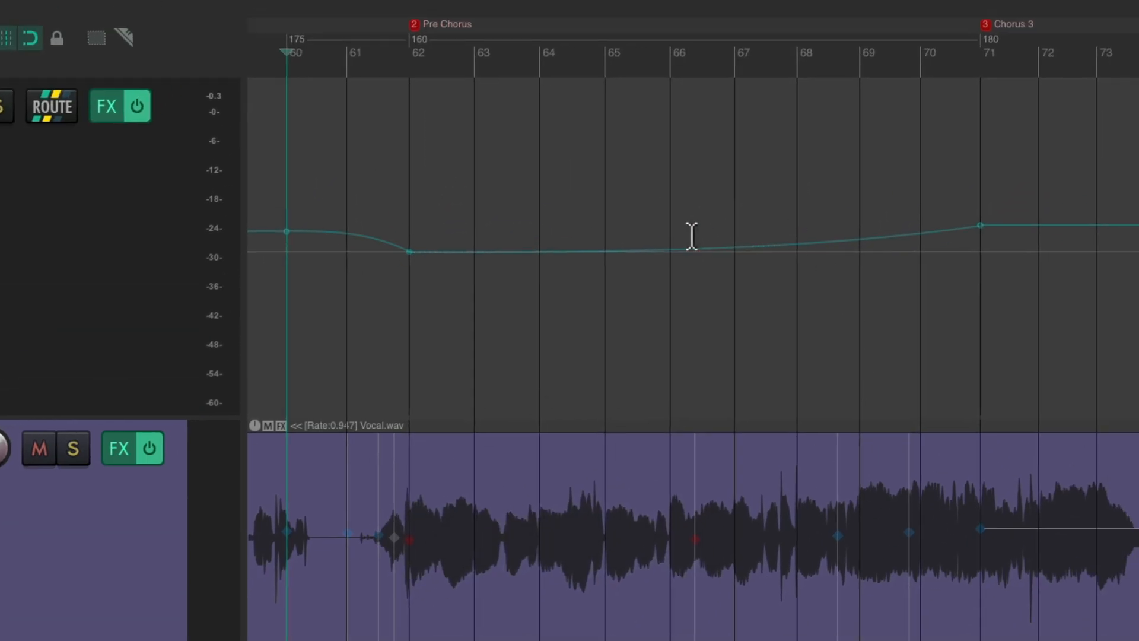
Alt-drag the 175-to-160 bpm segment so tempo holds then drops sharply into 160
key(Alt)
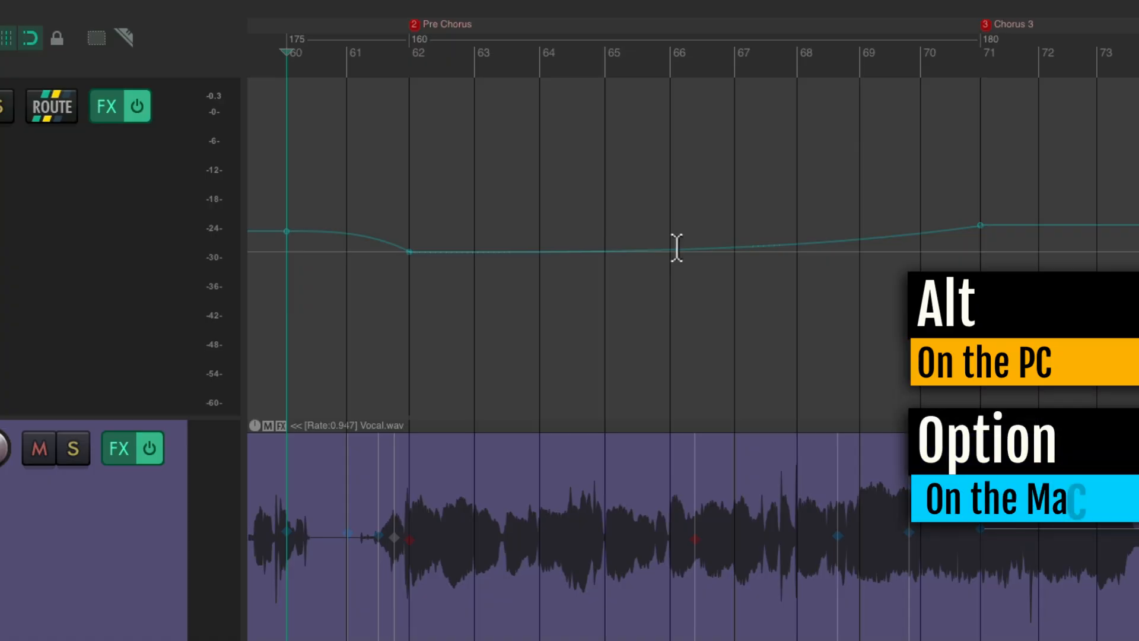
mouse_move(664, 262)
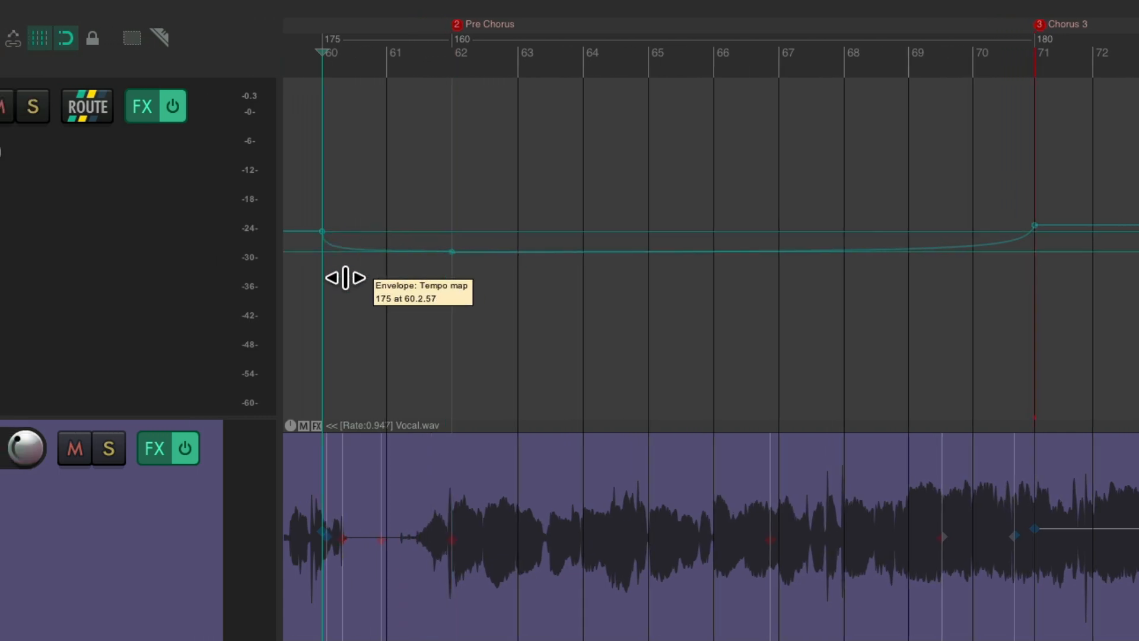
drag(345, 278, 421, 255)
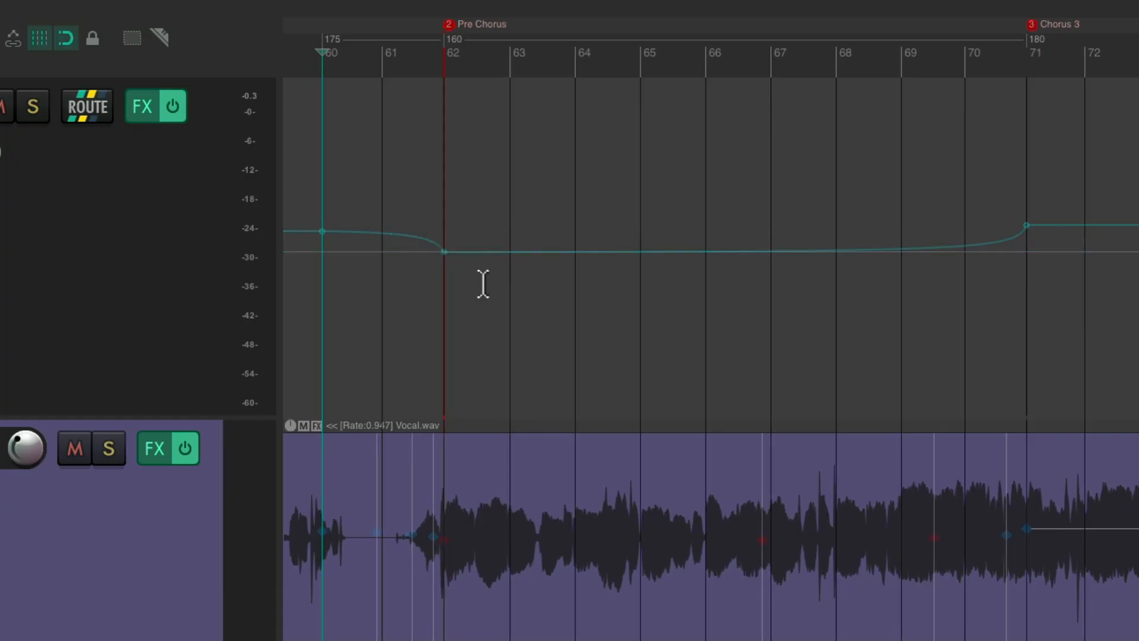
mouse_move(372, 257)
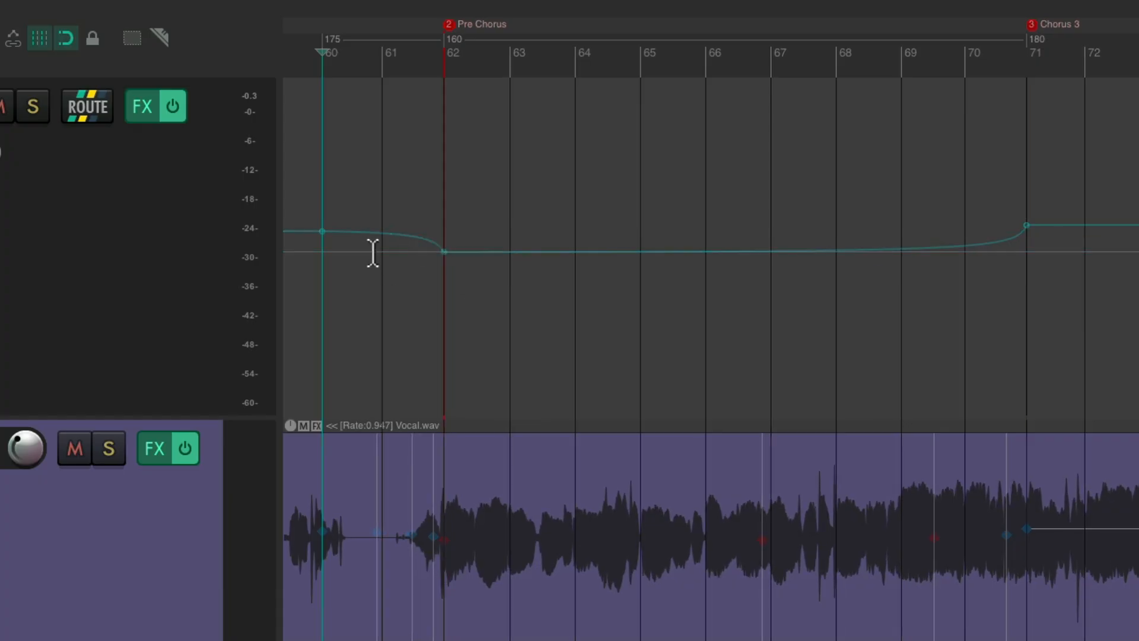
mouse_move(464, 280)
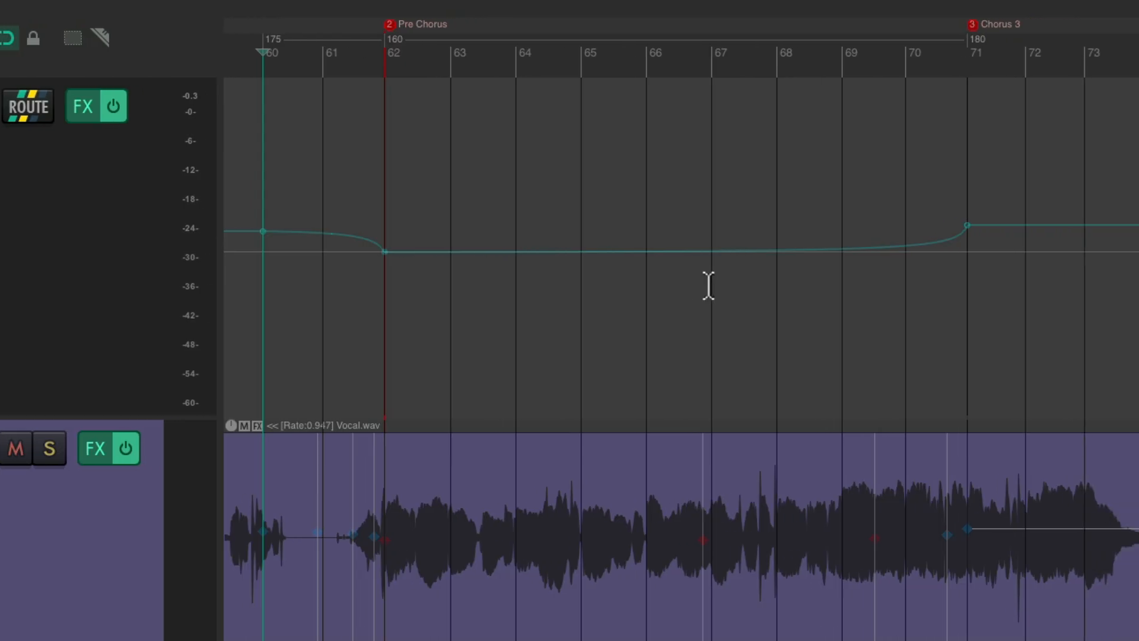
mouse_move(959, 247)
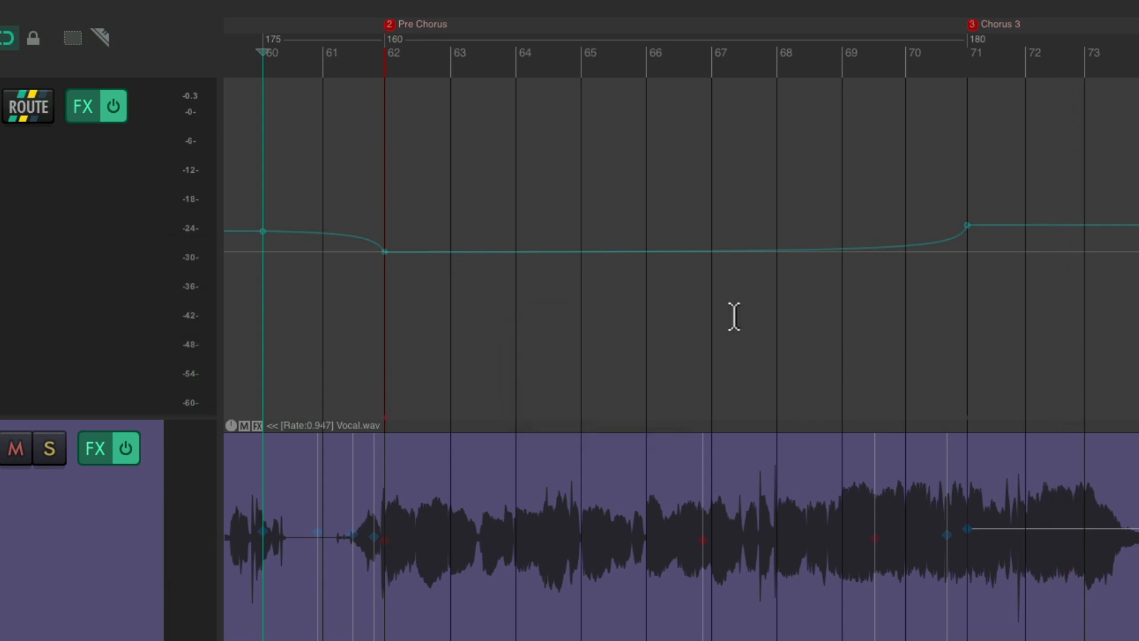
mouse_move(629, 277)
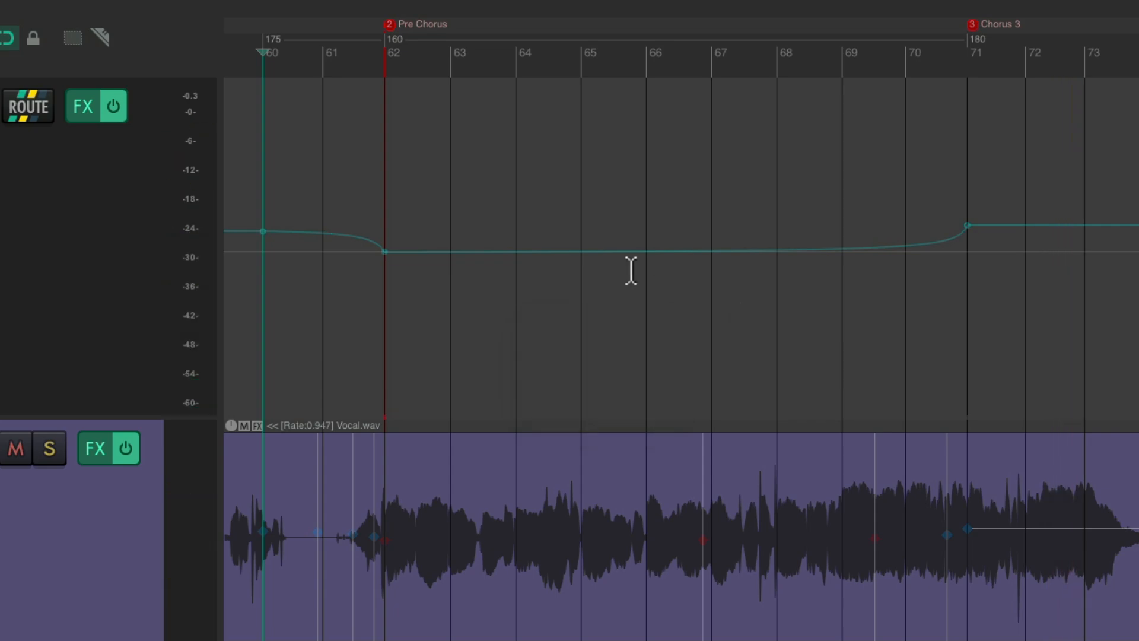
mouse_move(786, 268)
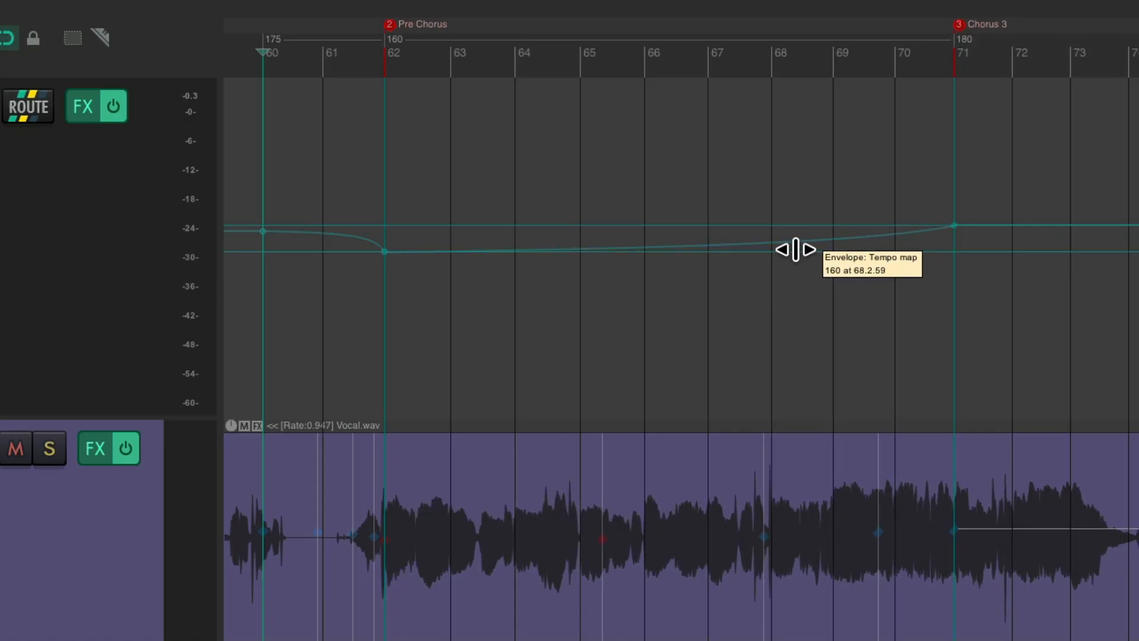
Flatten then re-sharpen the 160-to-180 bpm curve so it climbs steeply just before Chorus 3
drag(791, 251, 739, 240)
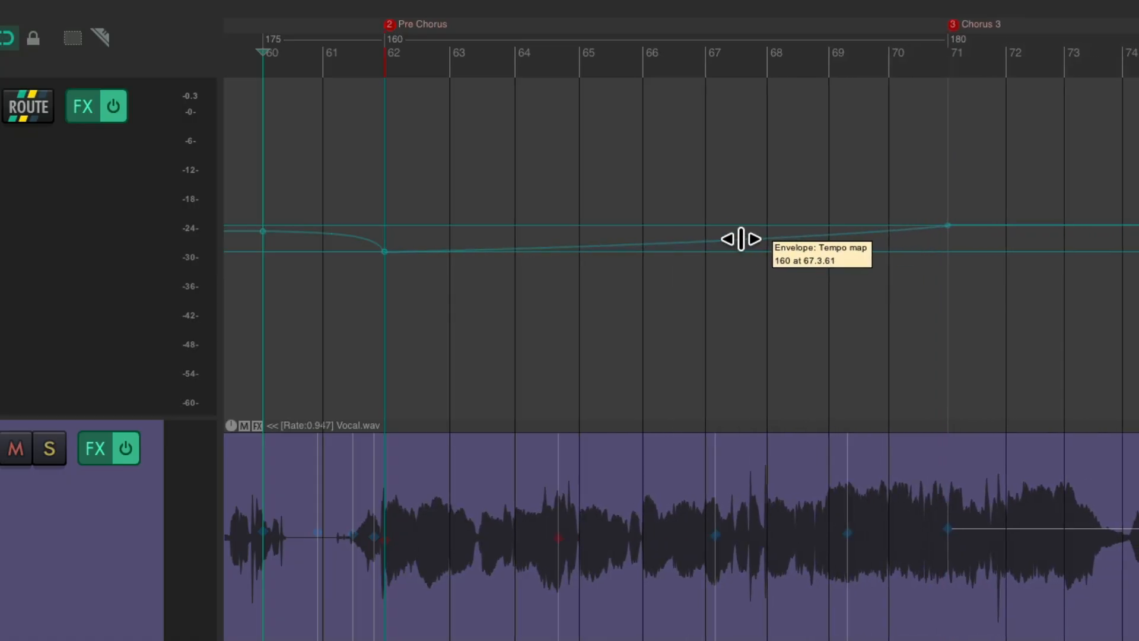
drag(740, 240, 914, 276)
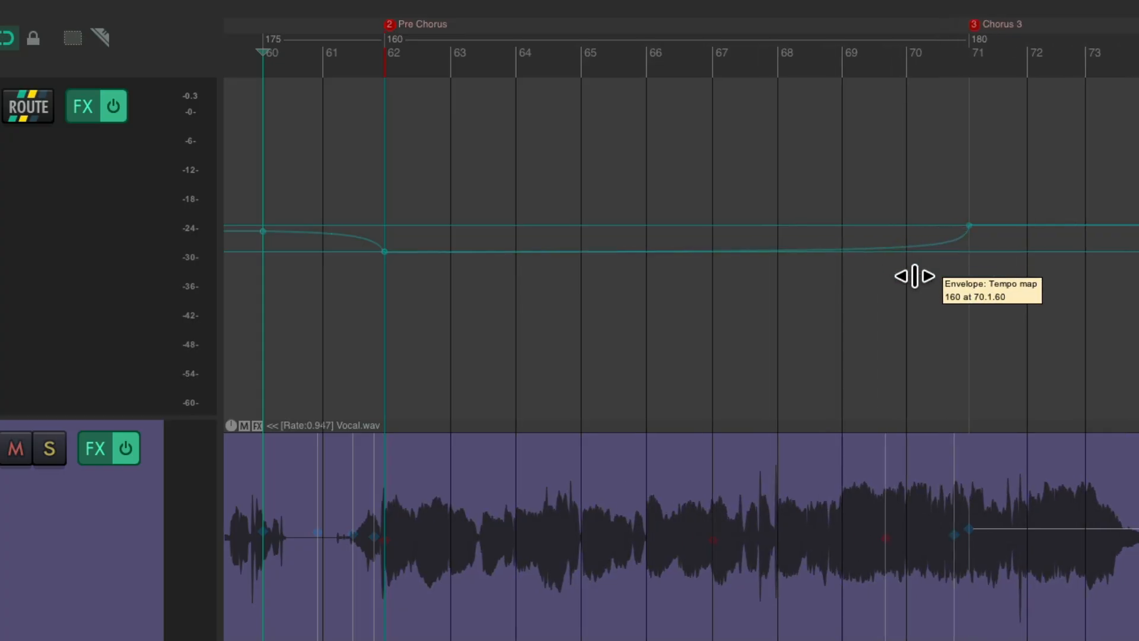